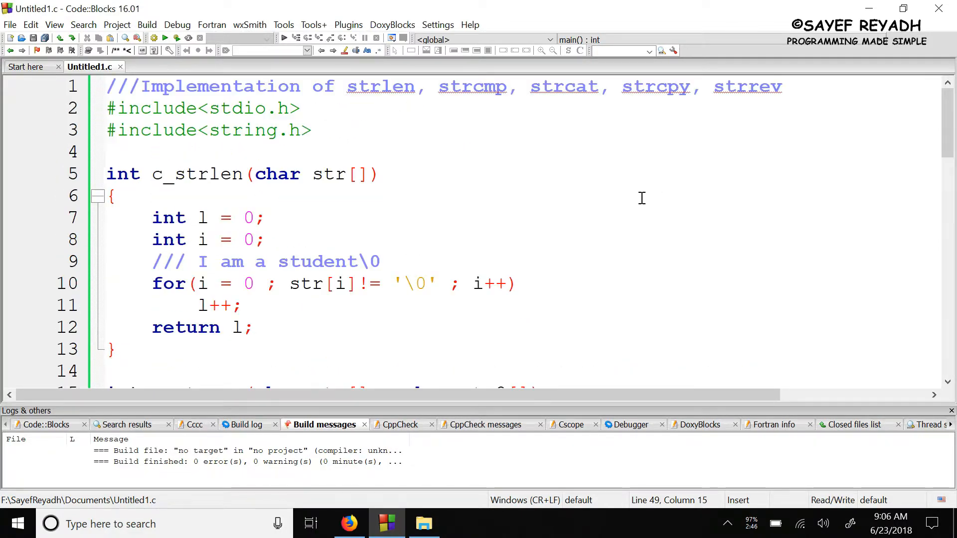
mouse_move(653, 98)
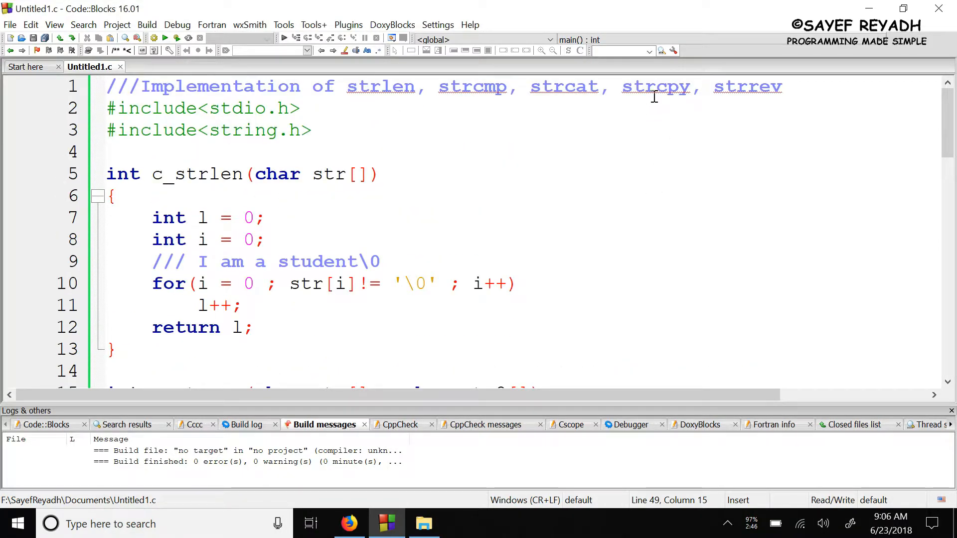
- Add an empty void c_strcpy(char str[], char str2[]) function above main and select str
scroll(down, 3)
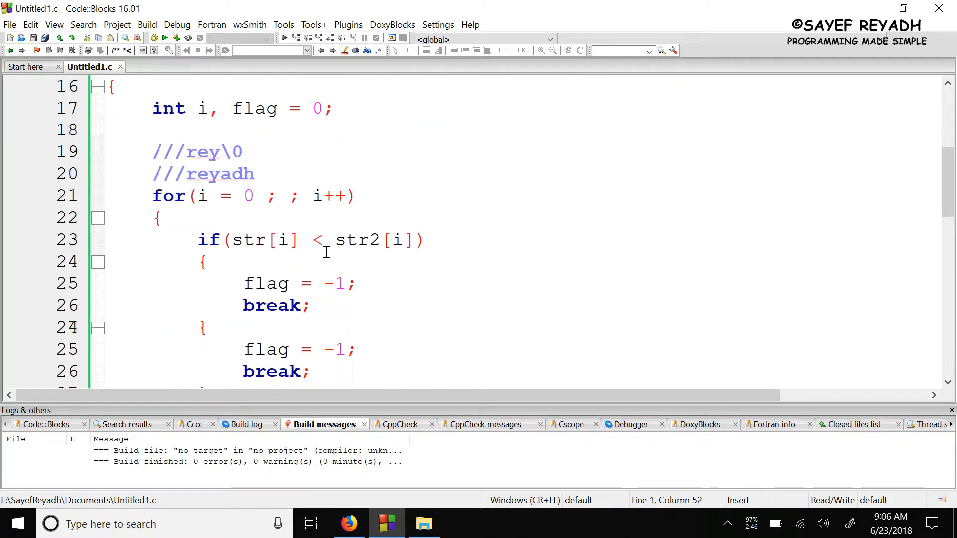
scroll(down, 3)
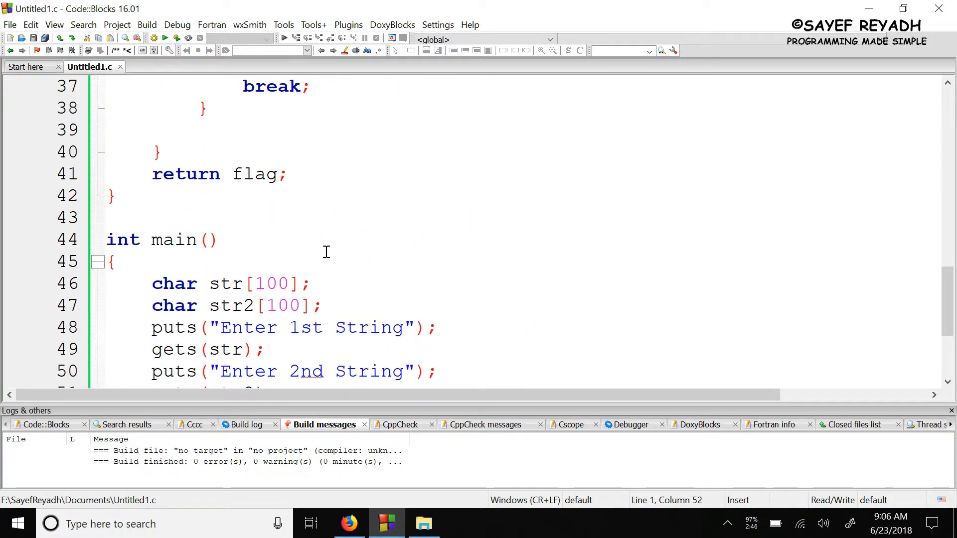
mouse_move(342, 221)
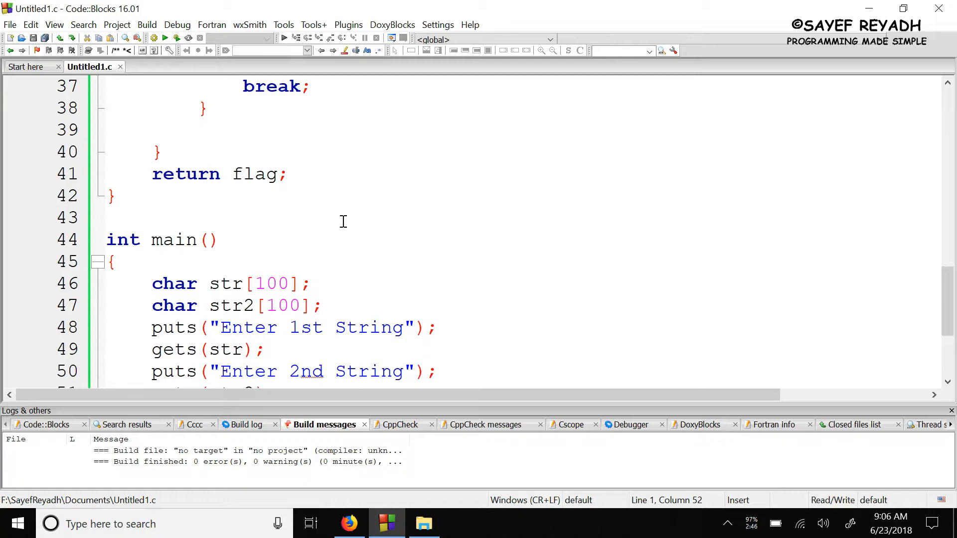
mouse_move(280, 221)
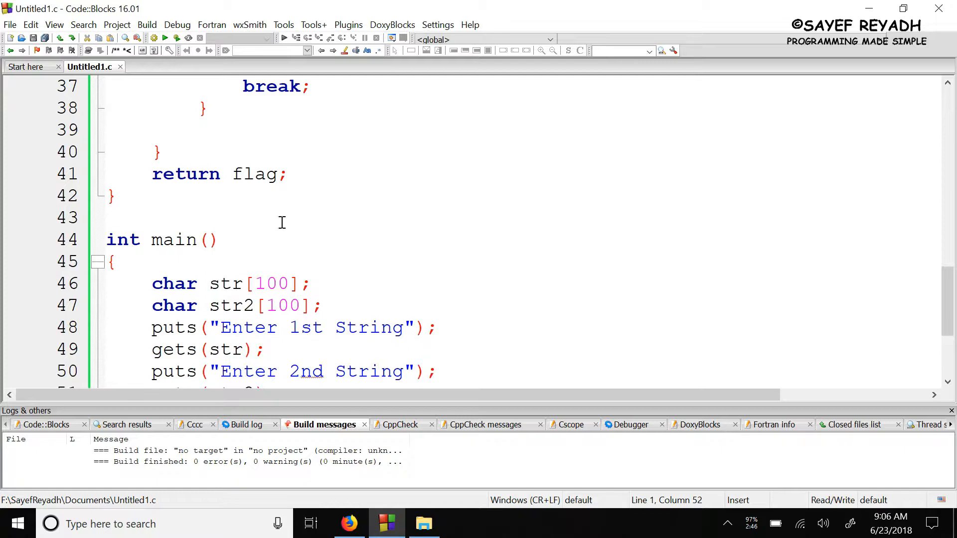
mouse_move(332, 229)
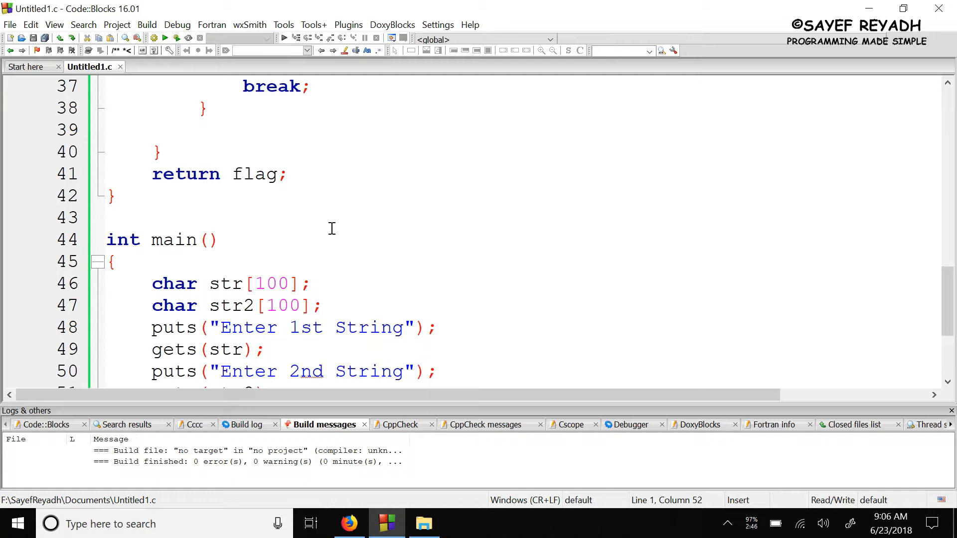
key(enter)
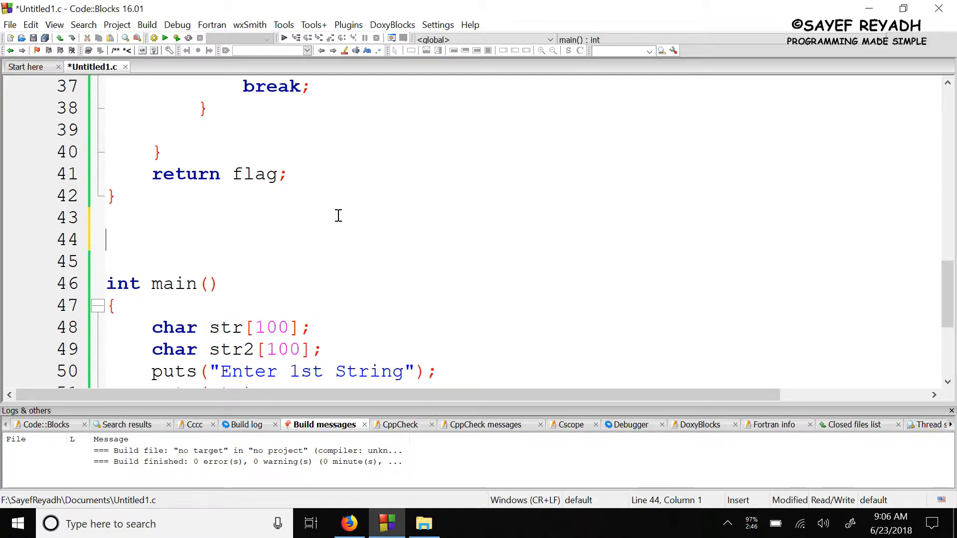
text(void c_)
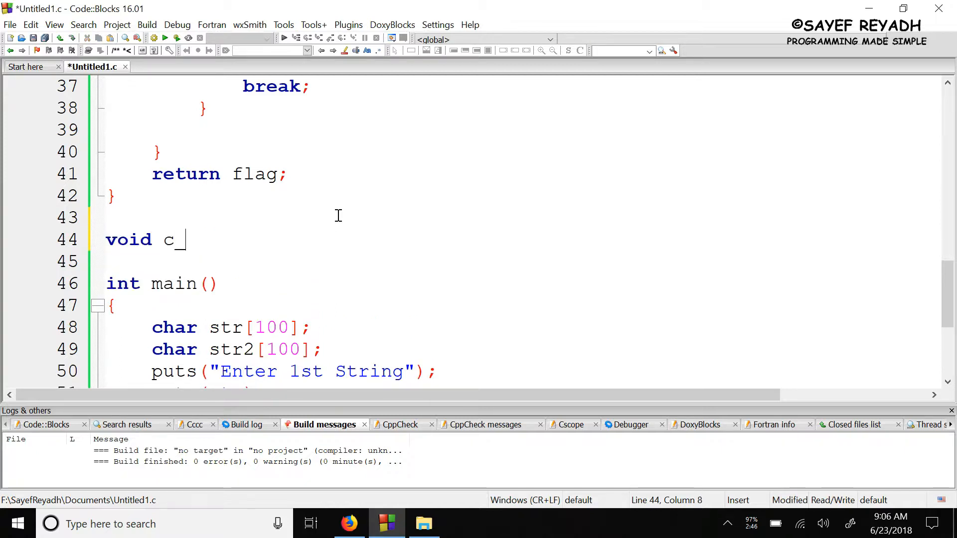
text(strcpy)
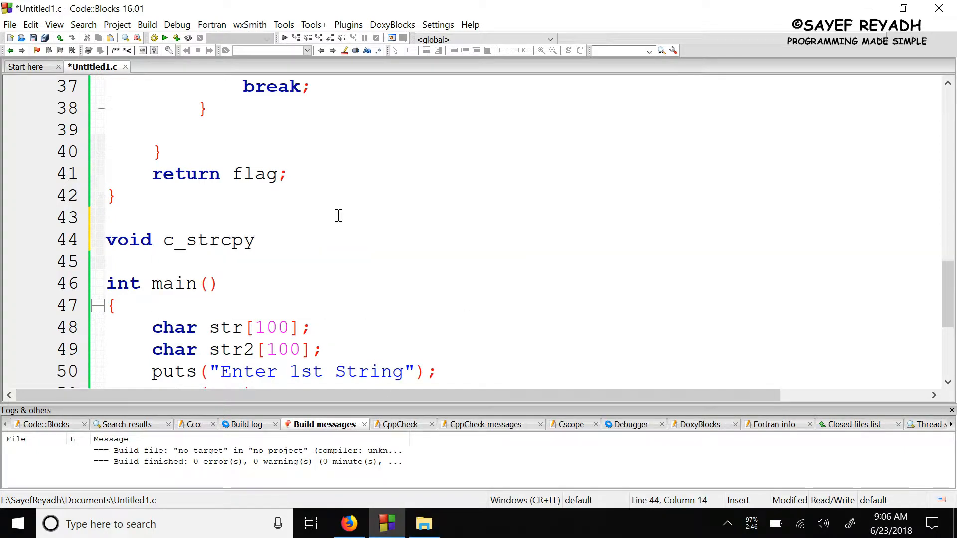
text(())
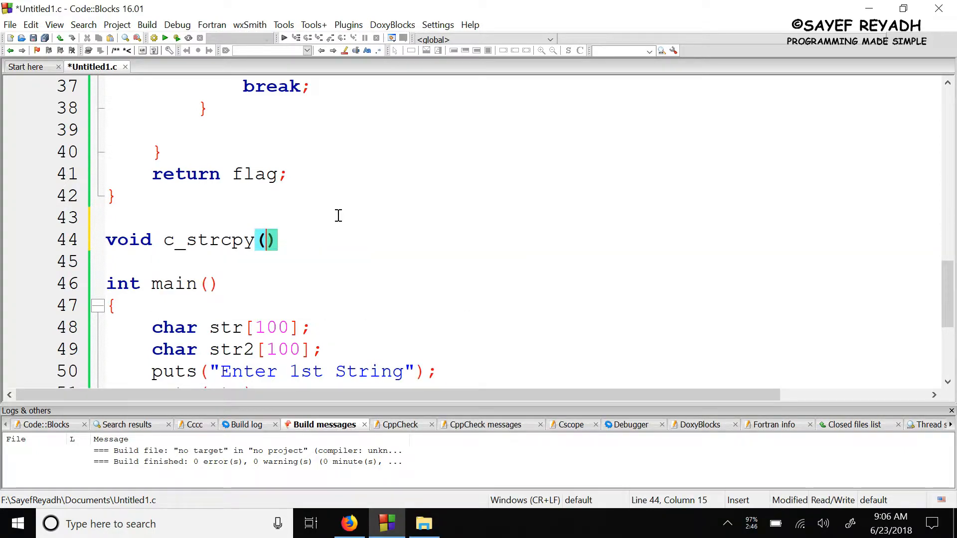
text(char)
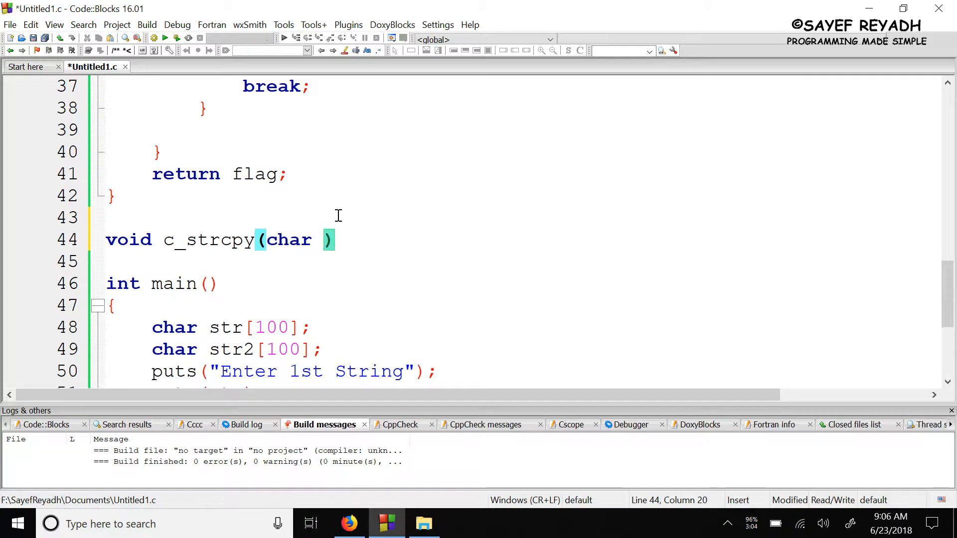
text(str[] ,)
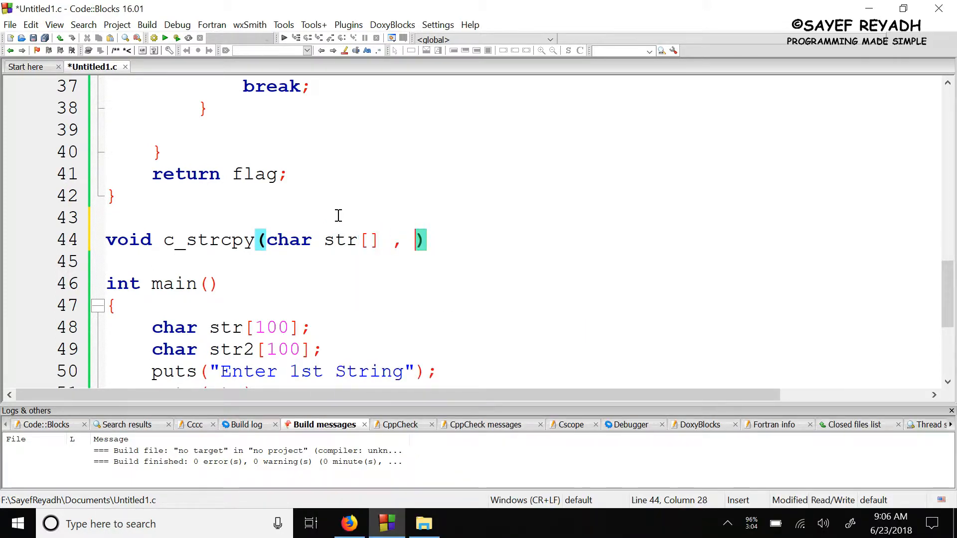
text(char)
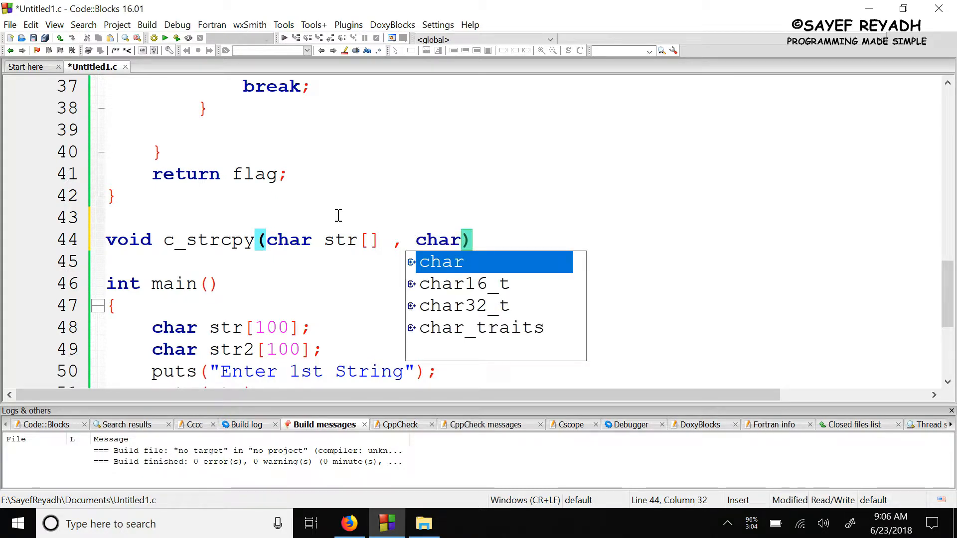
text(str2[)
click(511, 262)
text({)
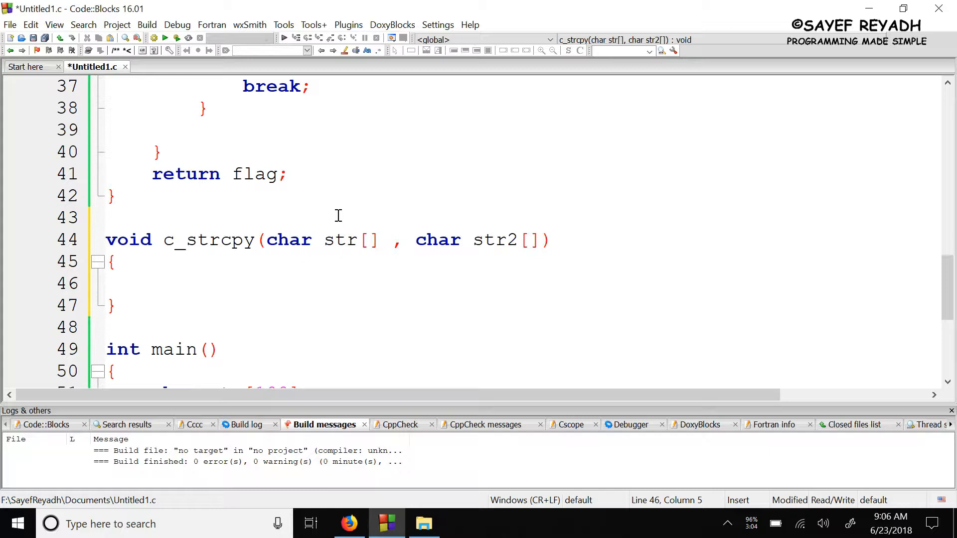
double_click(342, 239)
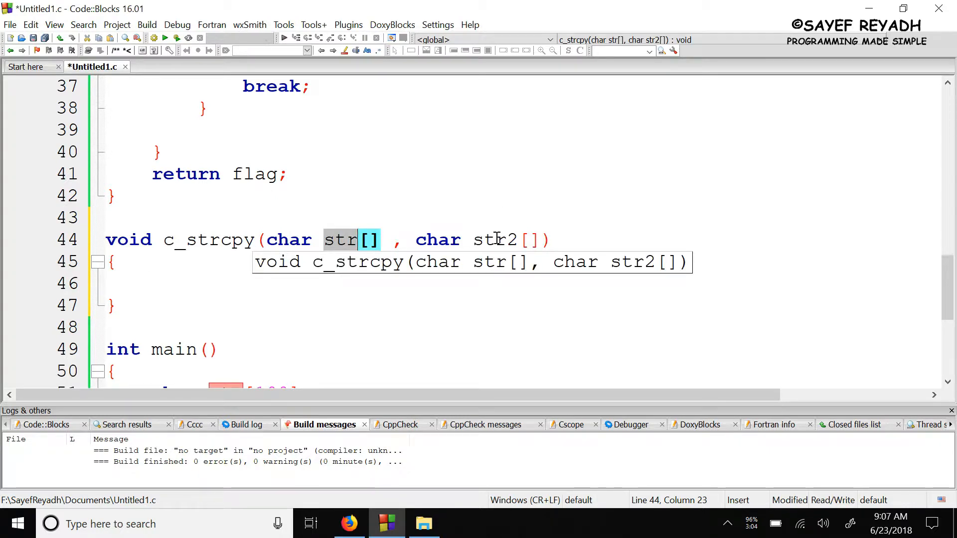
mouse_move(552, 202)
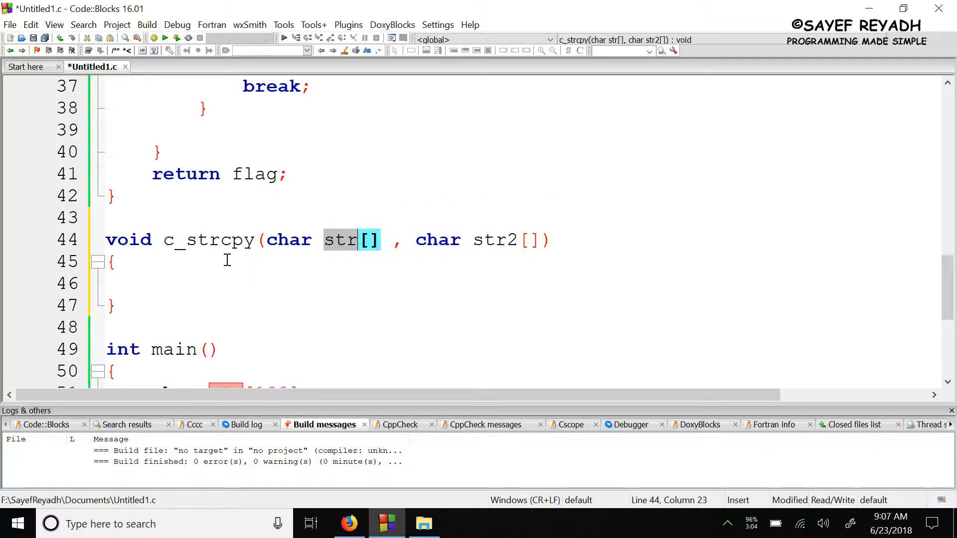
- Rename the parameters to destination and source, and declare int i in the body
scroll(down, 3)
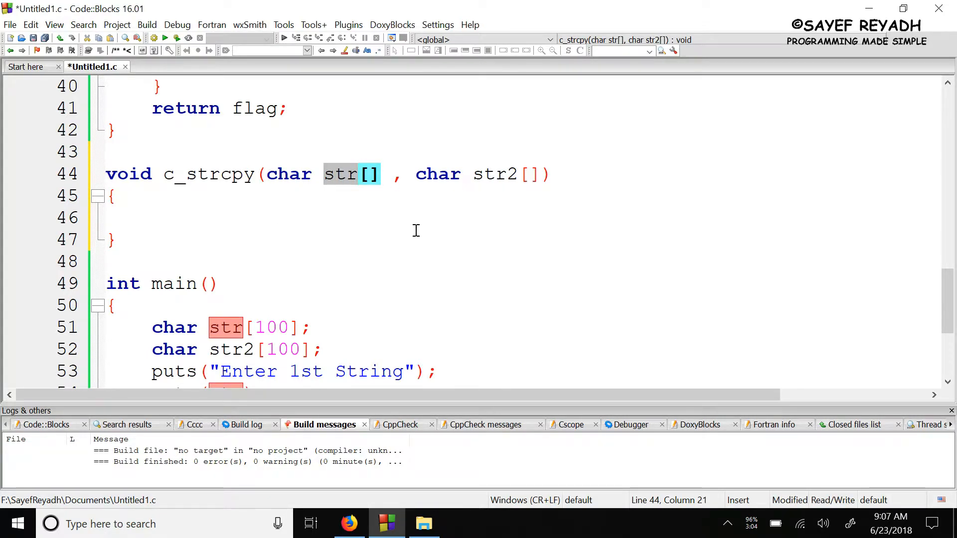
text(destinati)
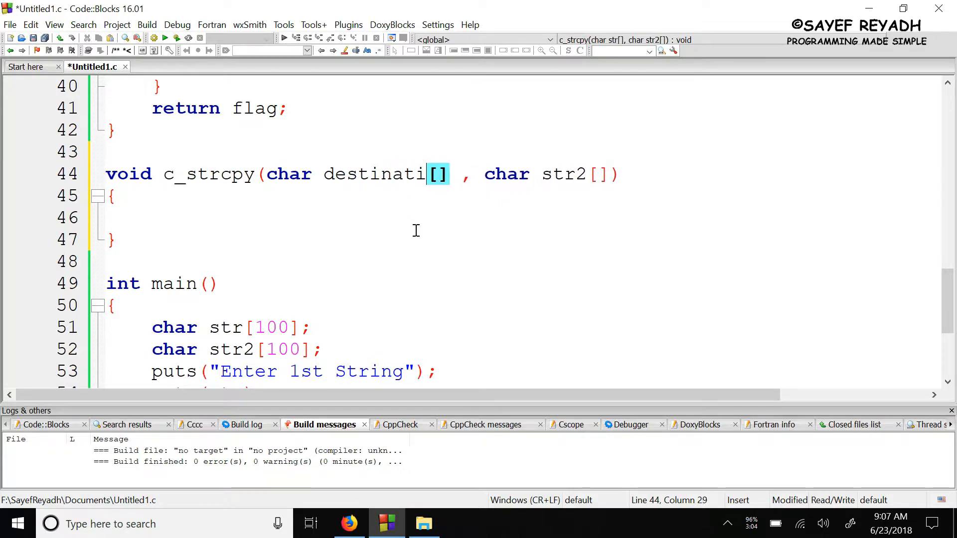
text(on)
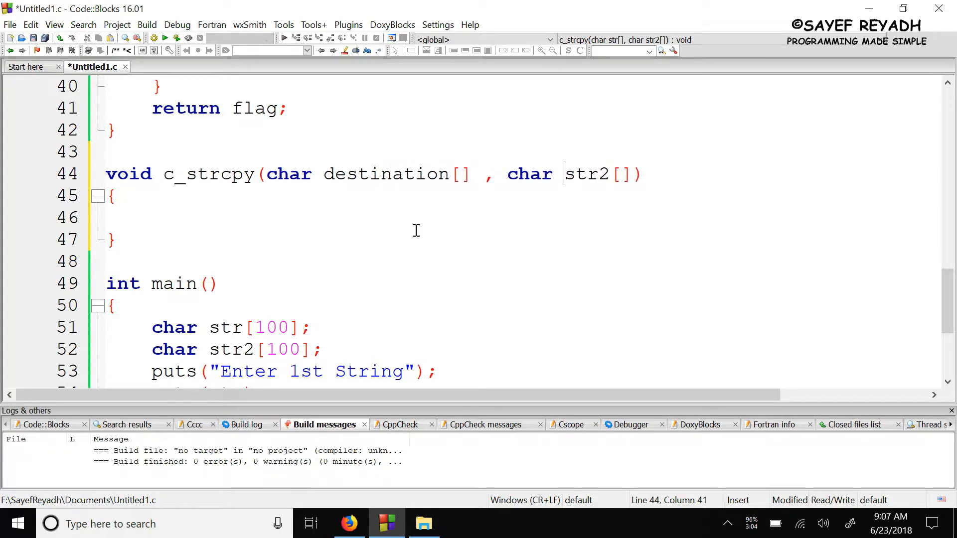
text(source)
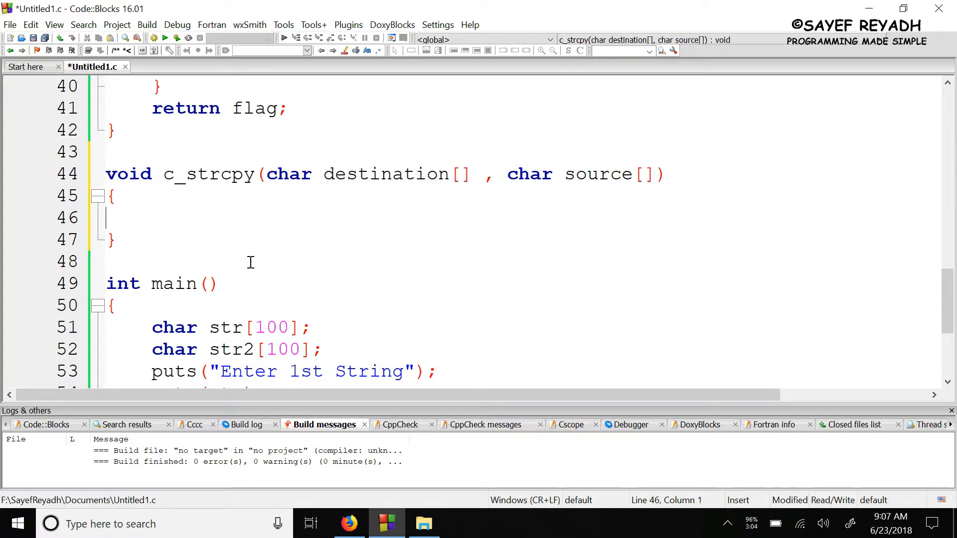
text(int i;)
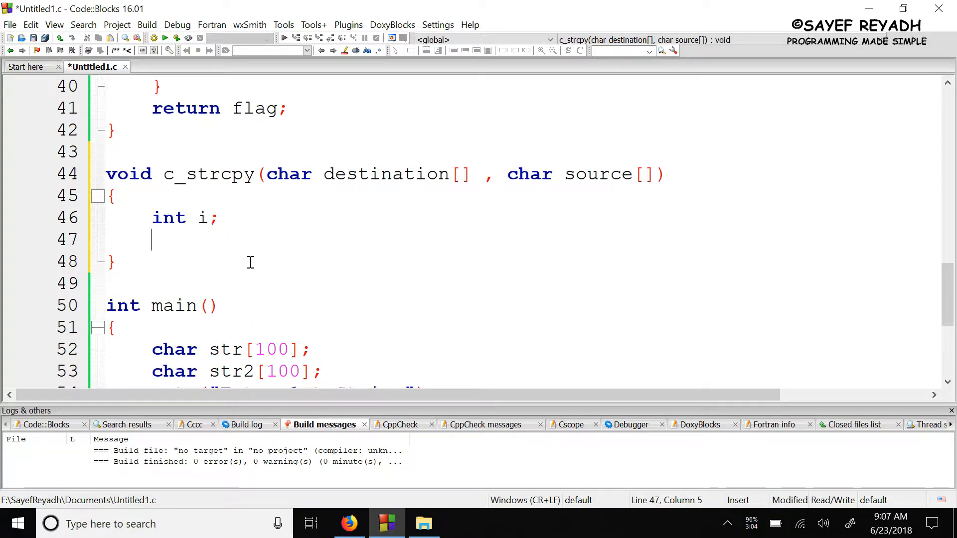
mouse_move(351, 196)
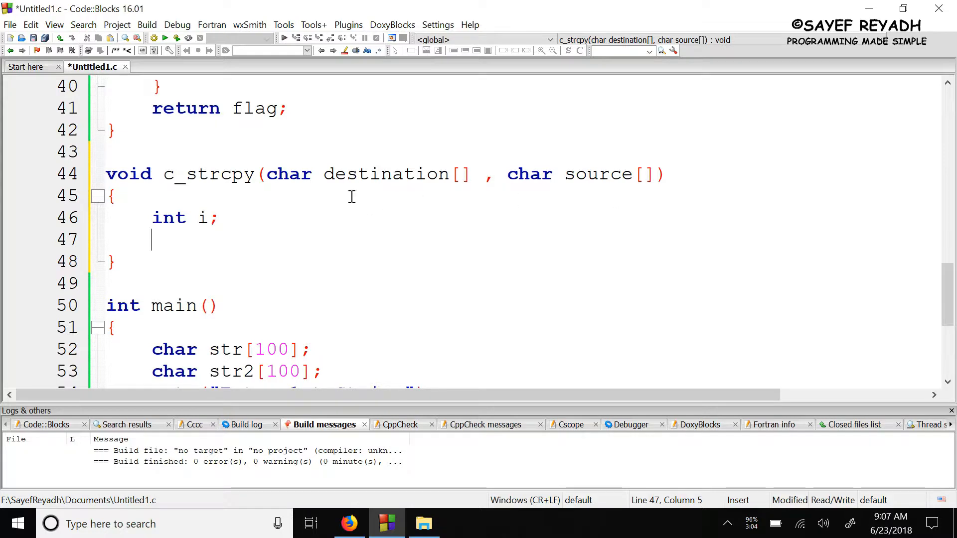
mouse_move(418, 324)
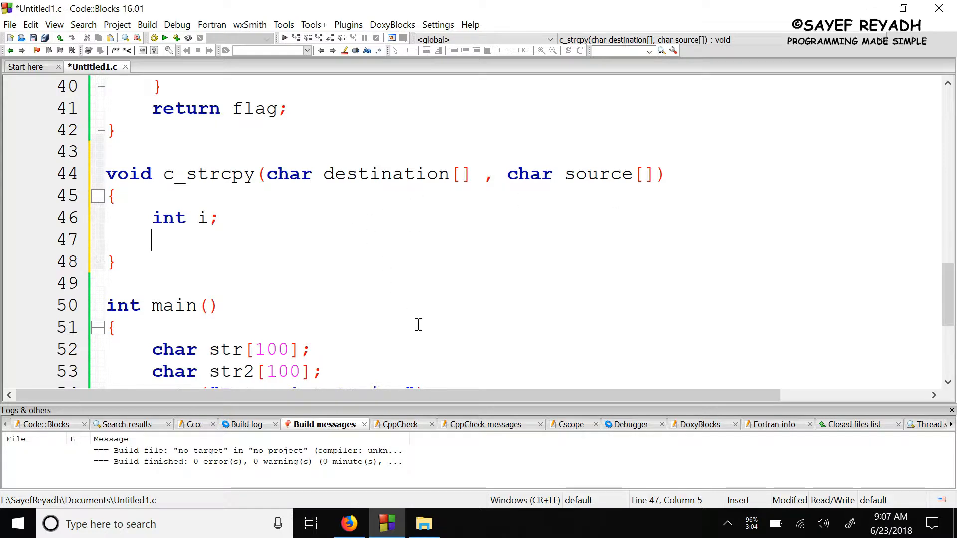
- Write the loop header for(i = 0 ; source[i] != '\0' ; i++)
text(for()
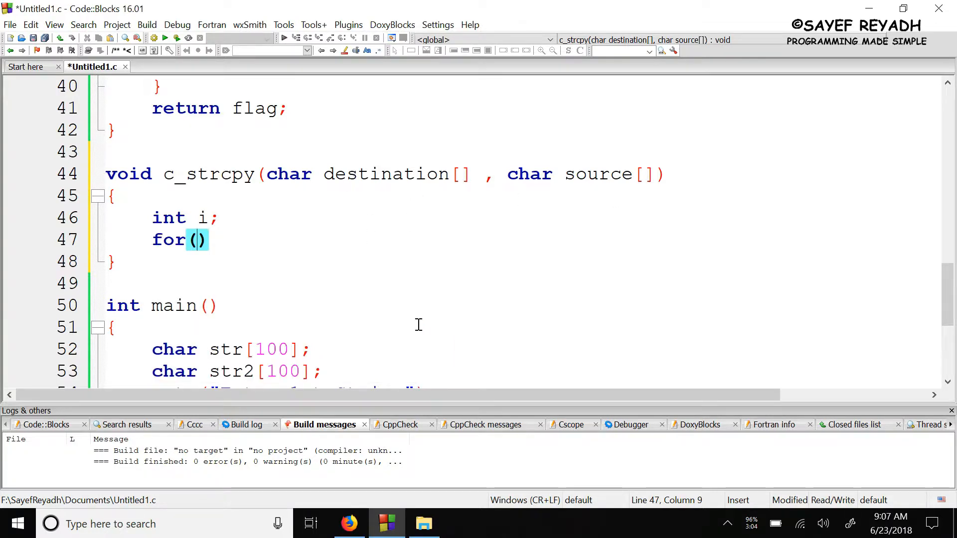
text(i =)
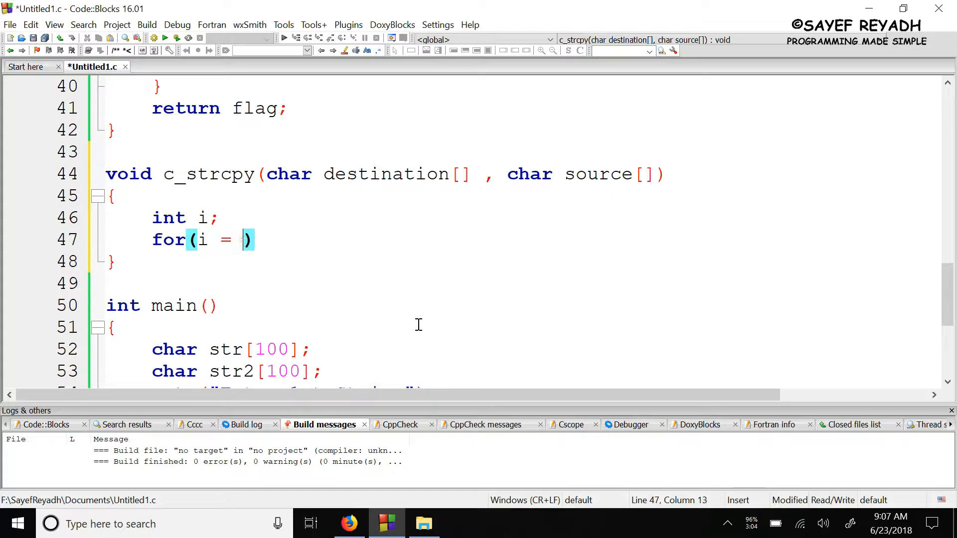
text(0 ;)
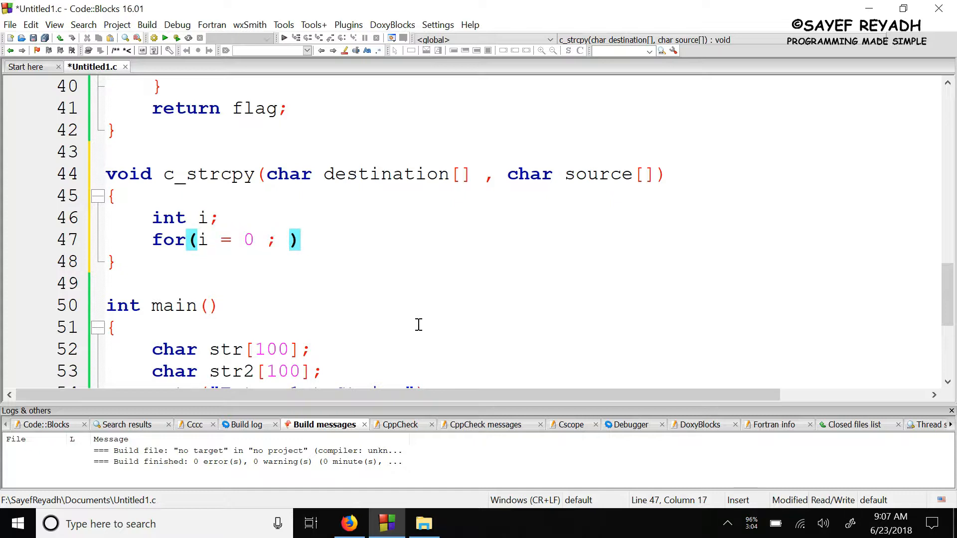
text(source)
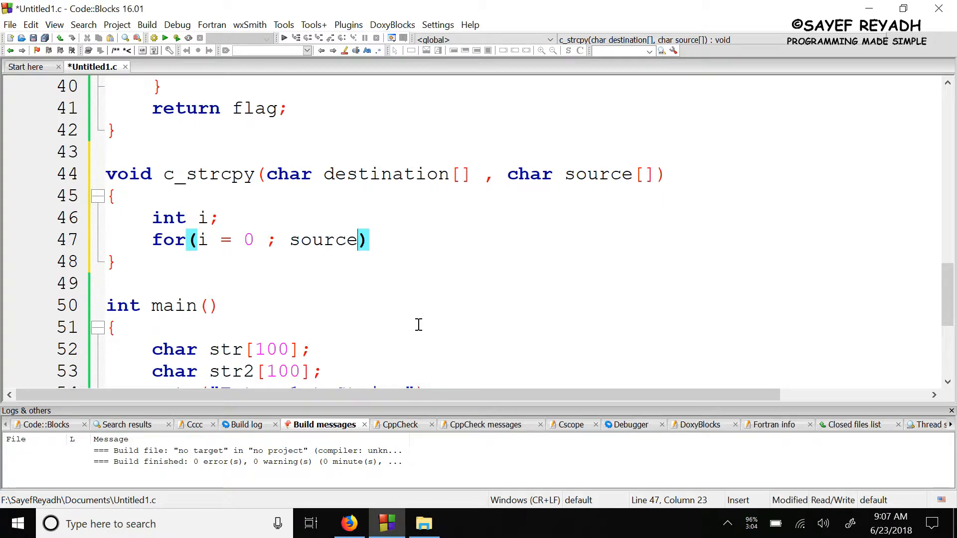
text([i])
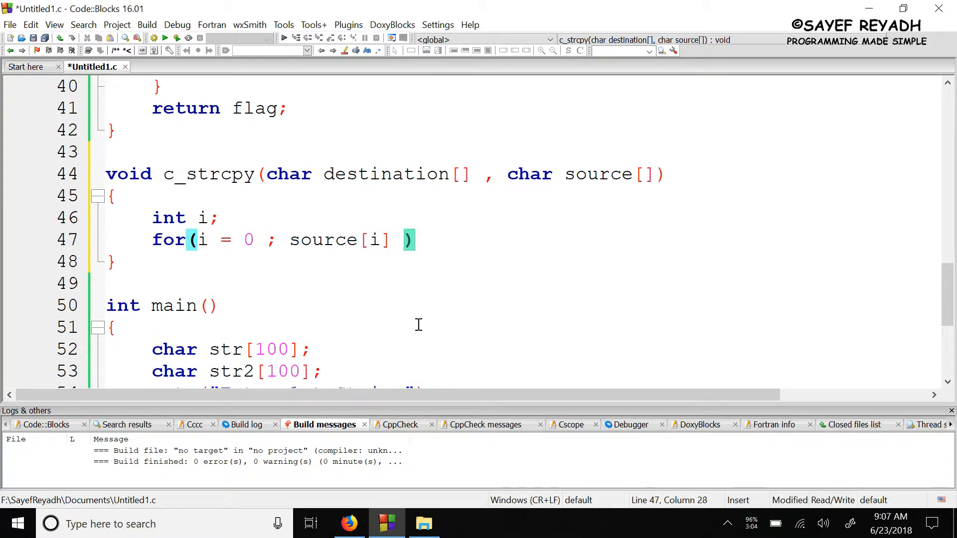
text(!=)
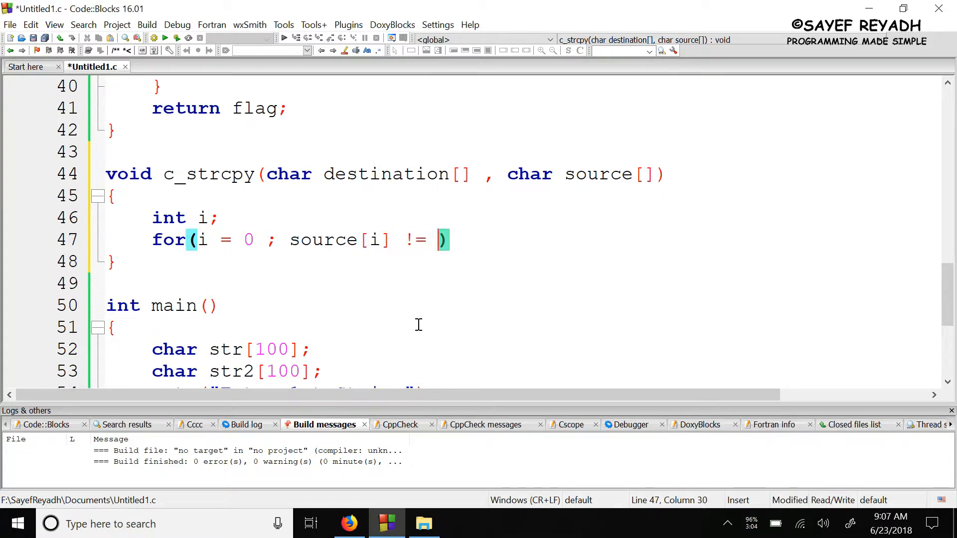
text('\0' ;)
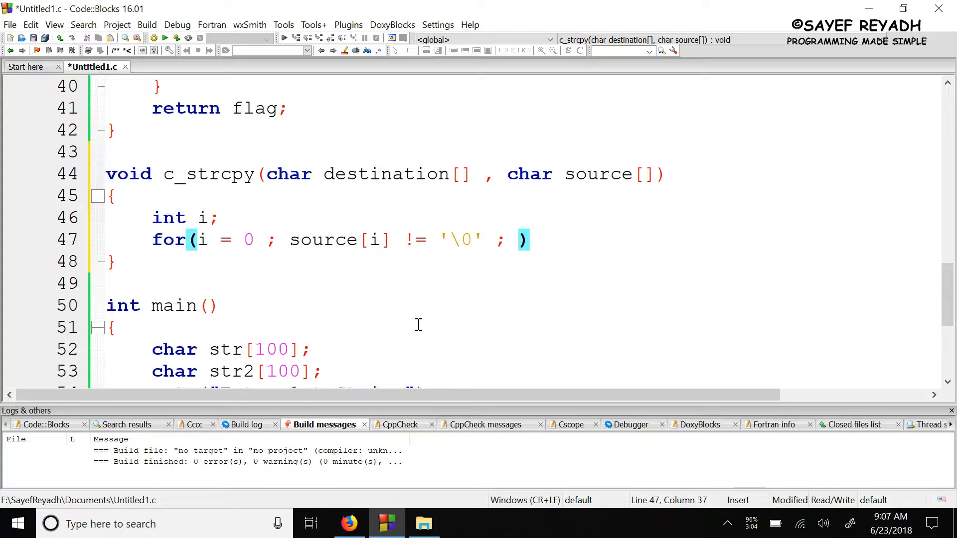
text(i++)
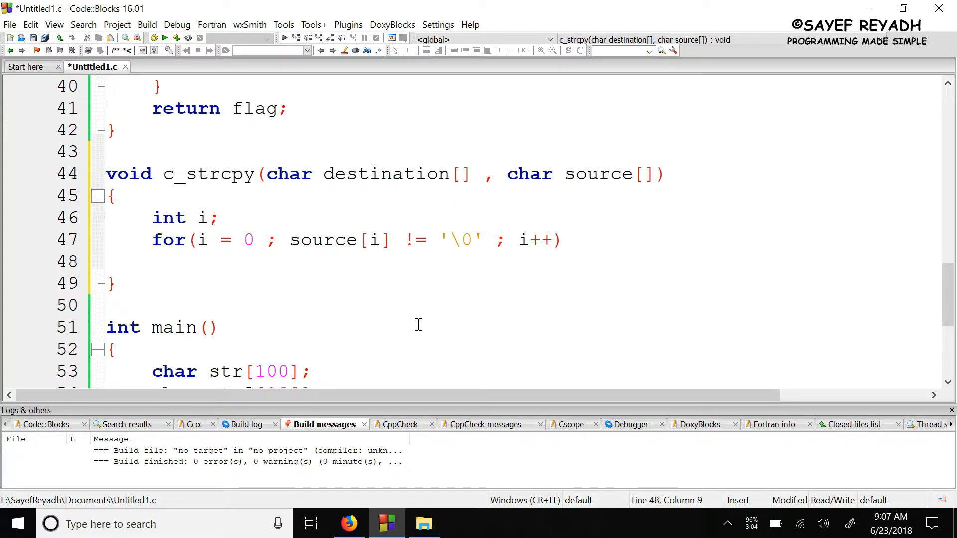
- Add the loop body line destination[i] = source[i];
text(s)
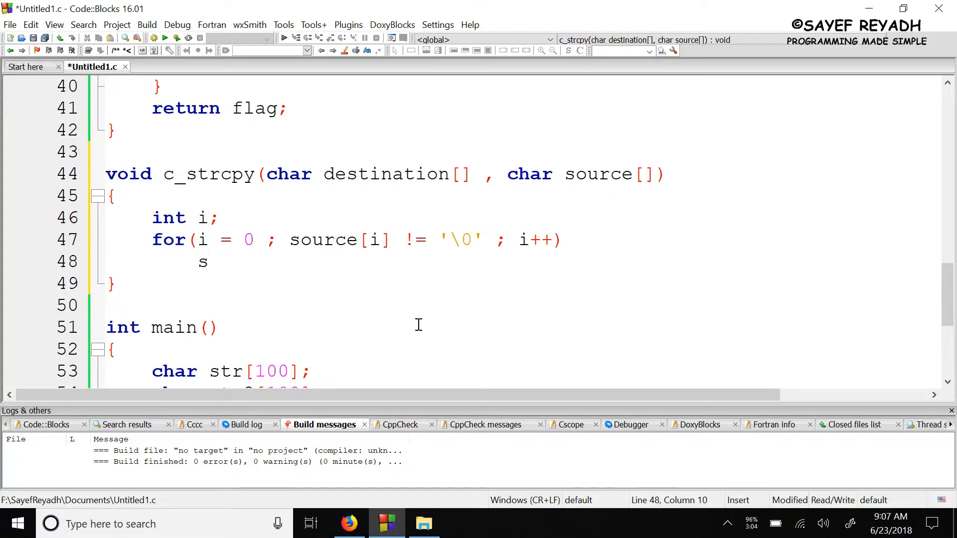
text(destination[)
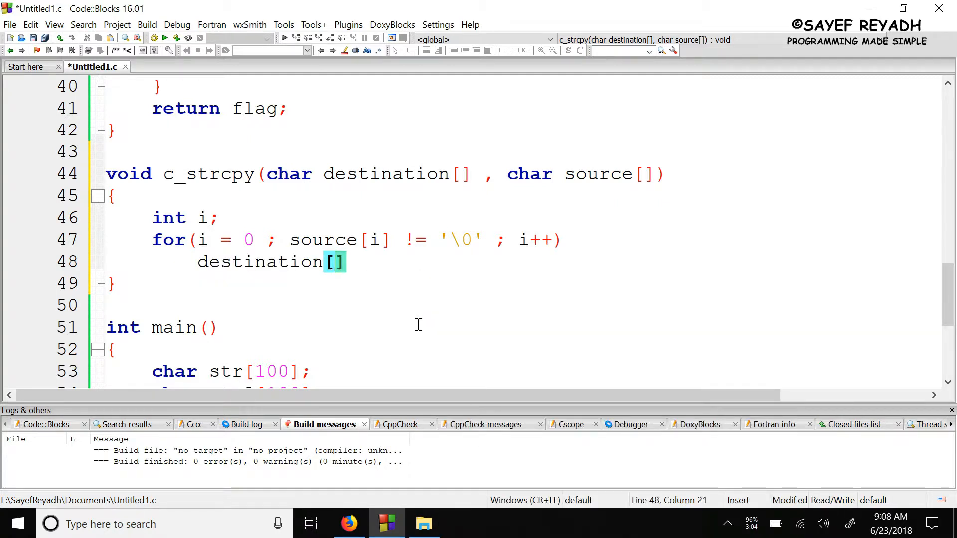
text(i =)
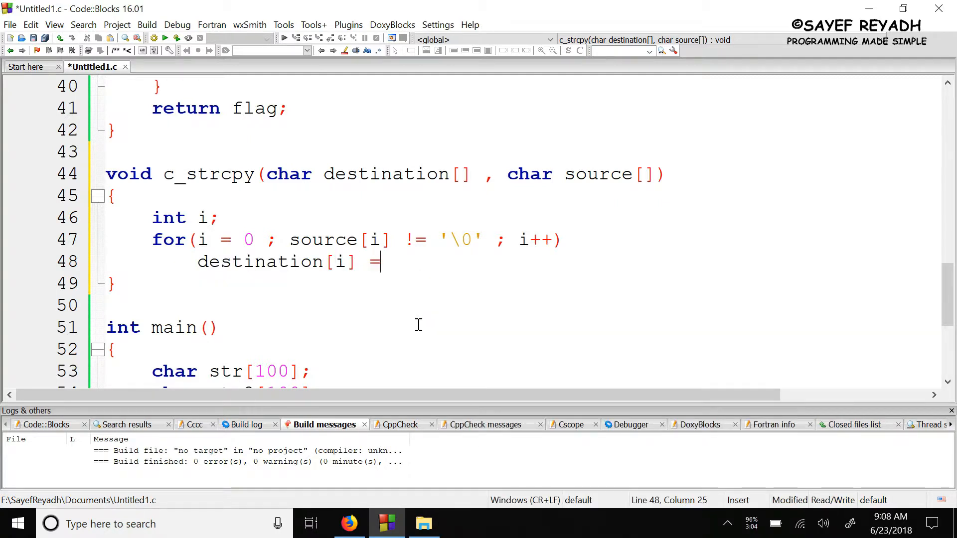
text(source)
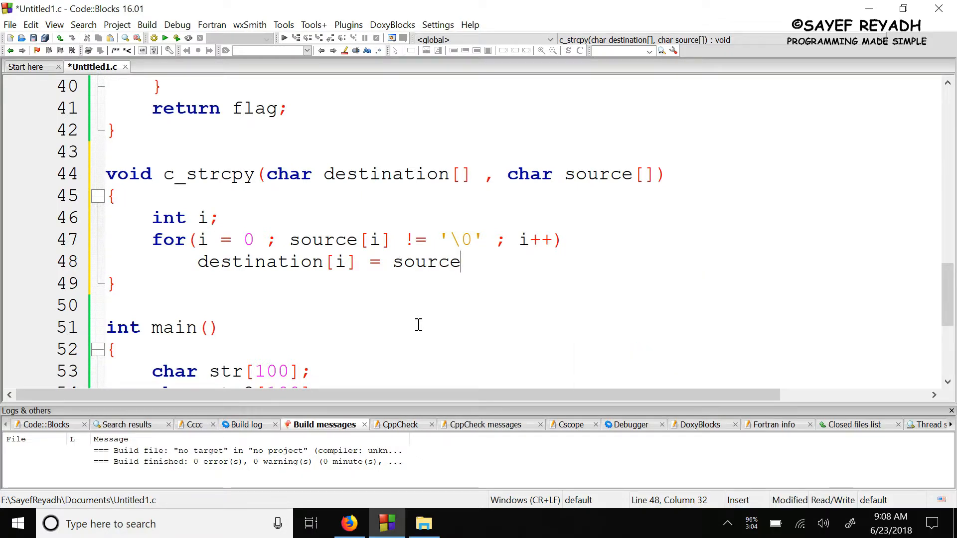
text([i];)
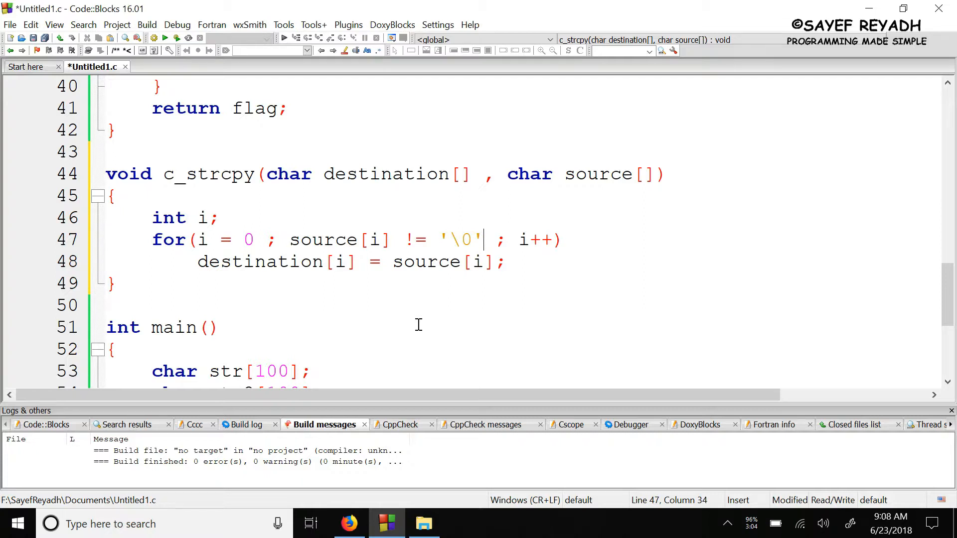
- Drop the loop's null check, brace the body, and add if(source[i] == '\0') break;
drag(479, 240, 334, 239)
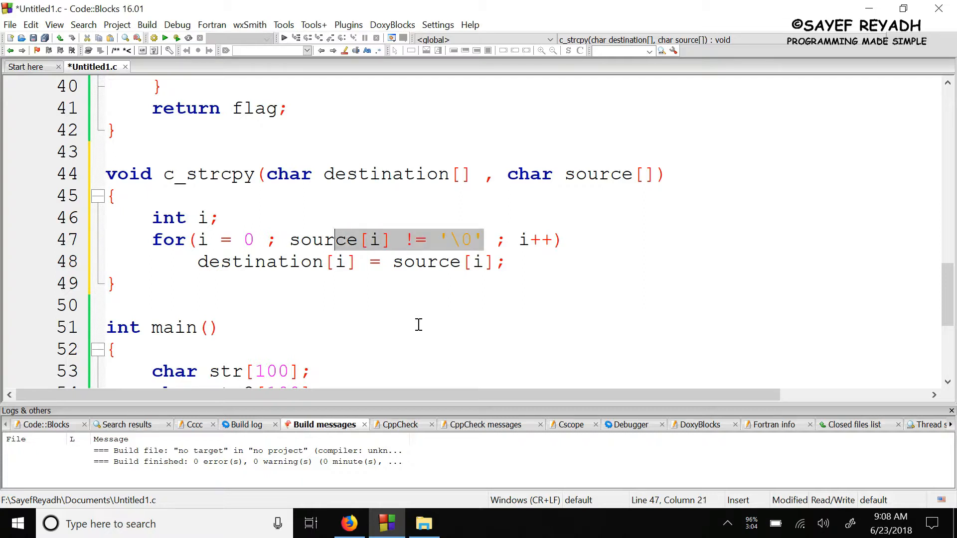
key(Delete)
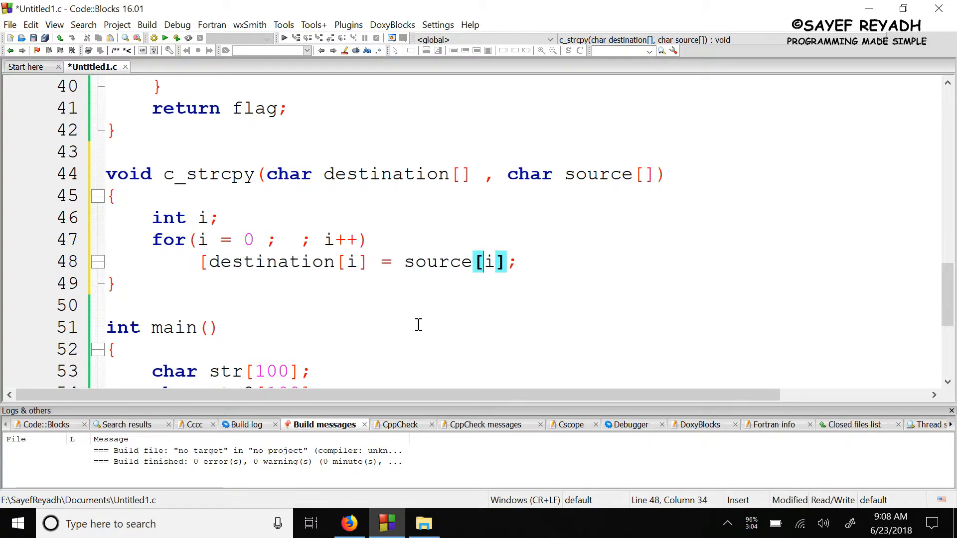
key(Backspace)
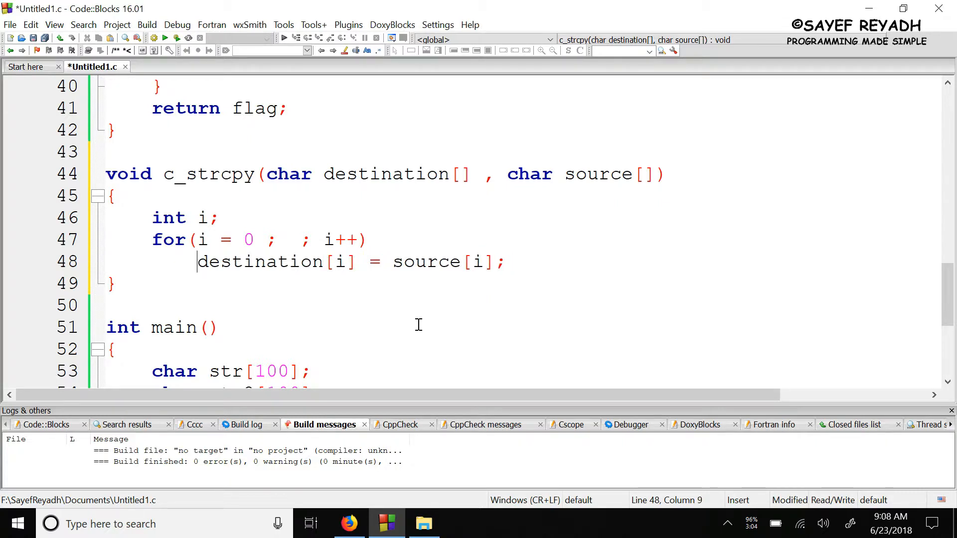
text({)
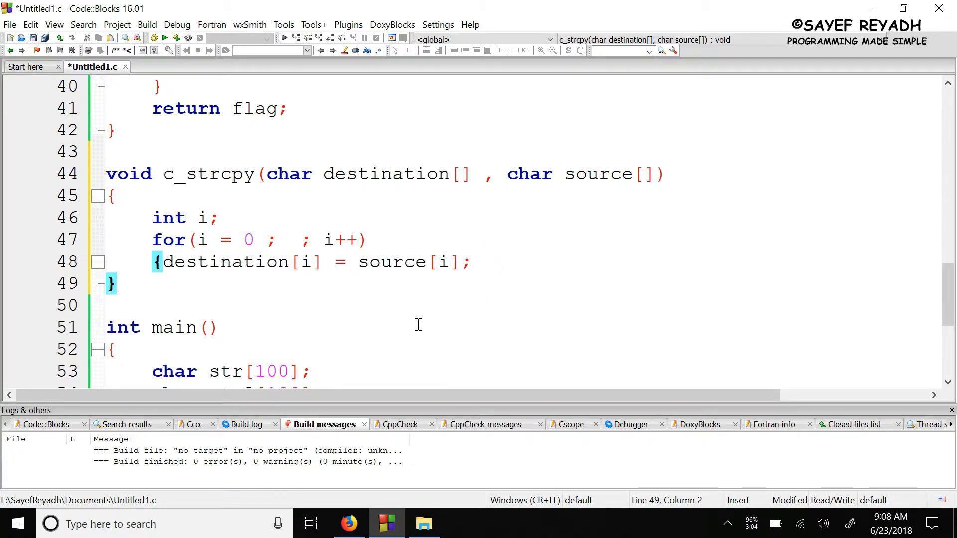
right_click(214, 328)
text(})
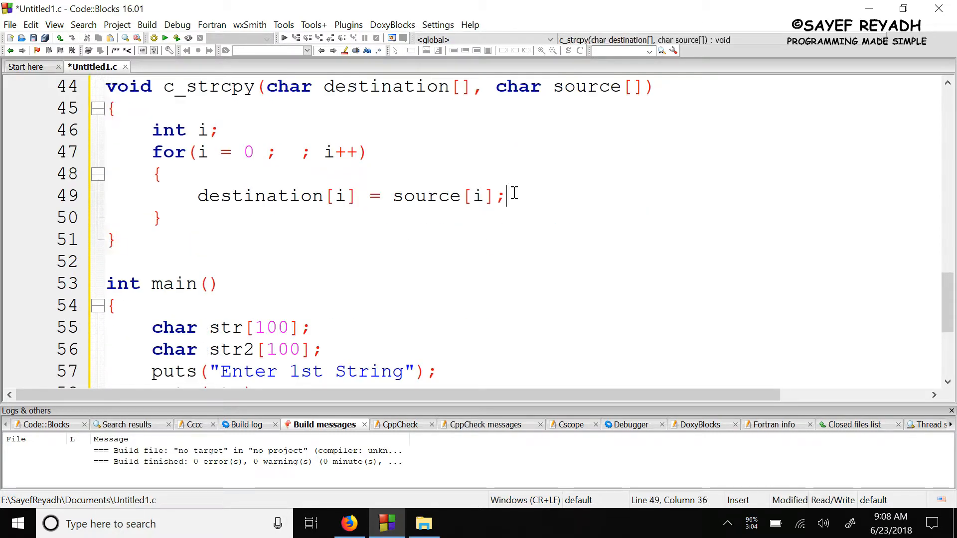
text(if(source[i] != '\0'))
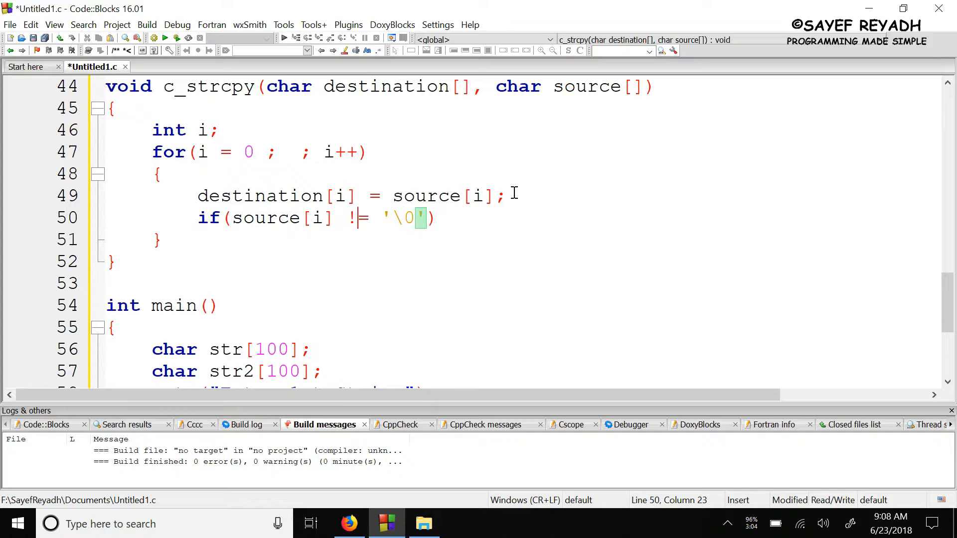
text(==)
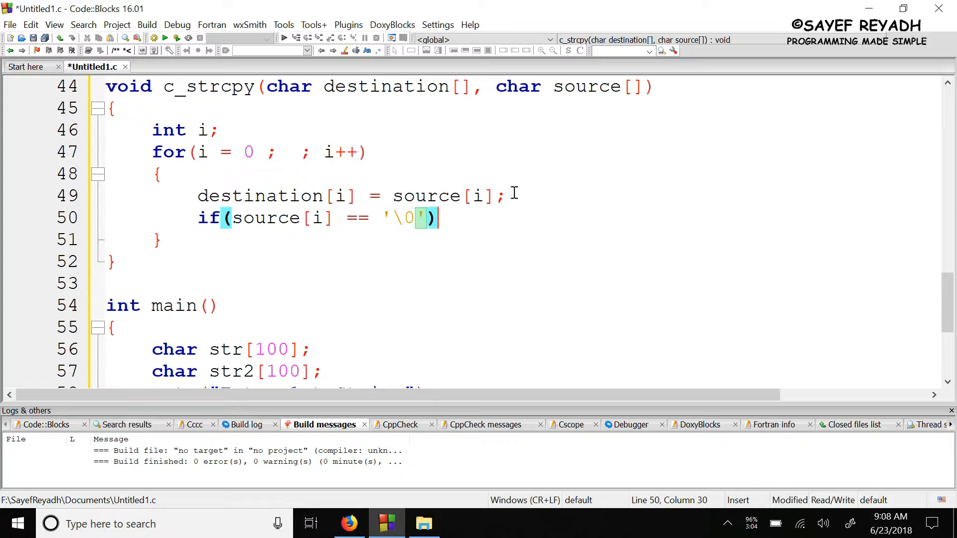
text(br)
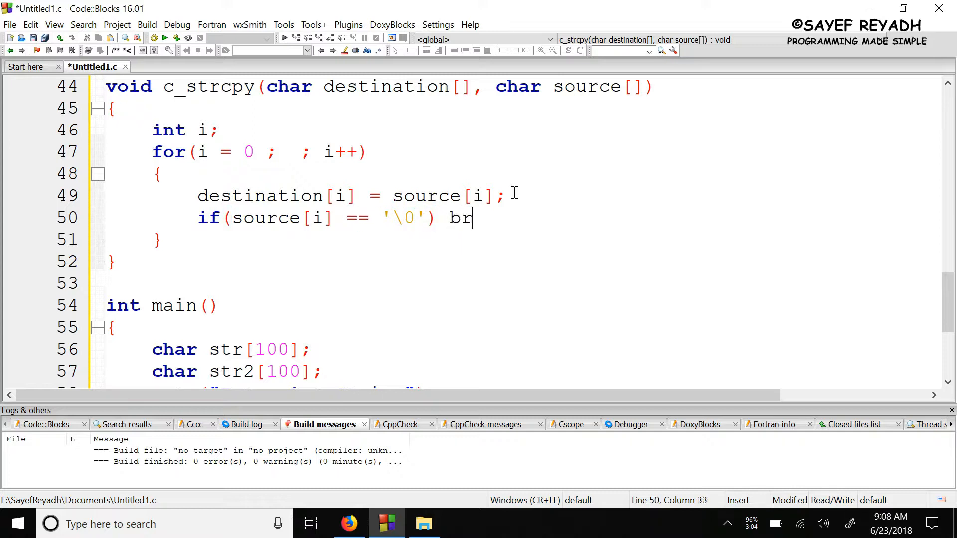
text(eak;)
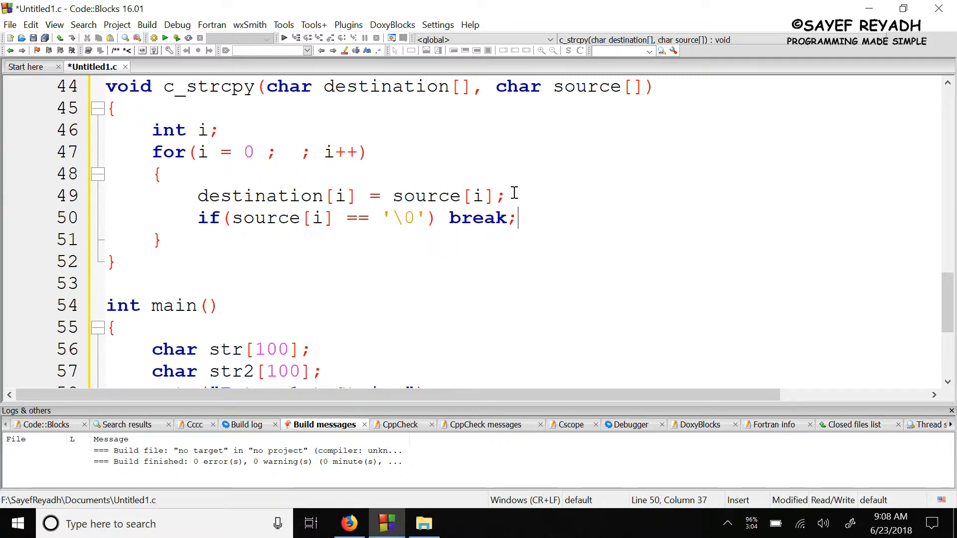
mouse_move(443, 195)
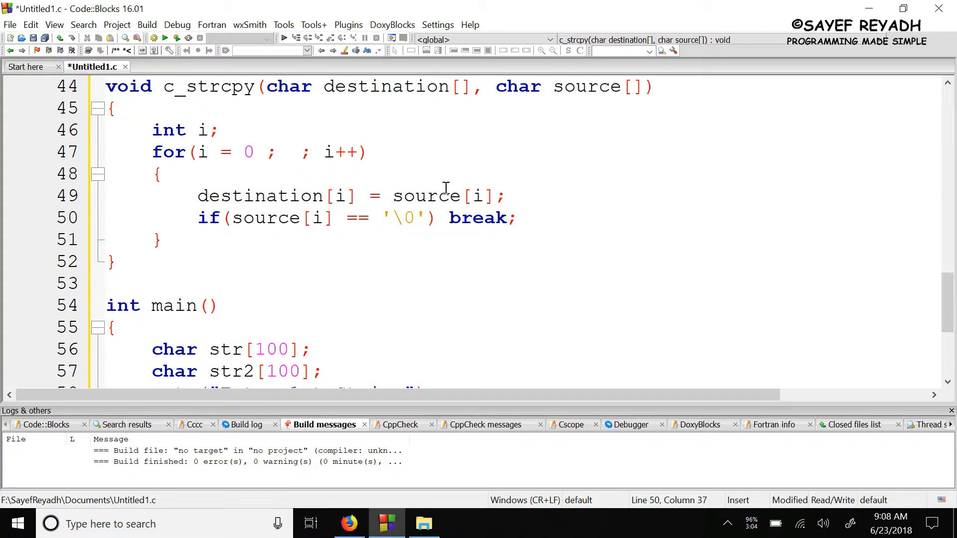
- Save, fix the strcmp spelling, and prefix the built-in strcmp printf with ///
key(ctrl+s)
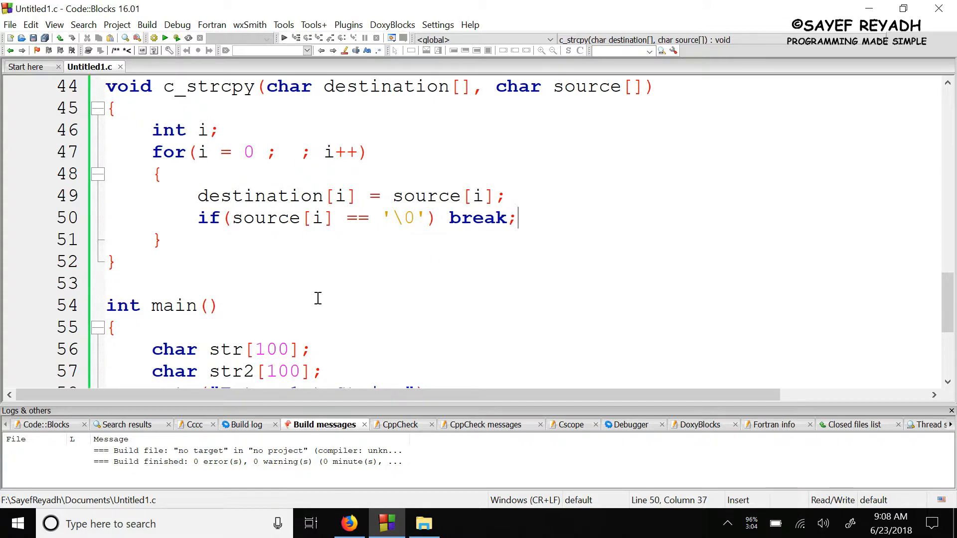
scroll(down, 3)
text(printf("Builtin Function %d\n", st(str, str2));)
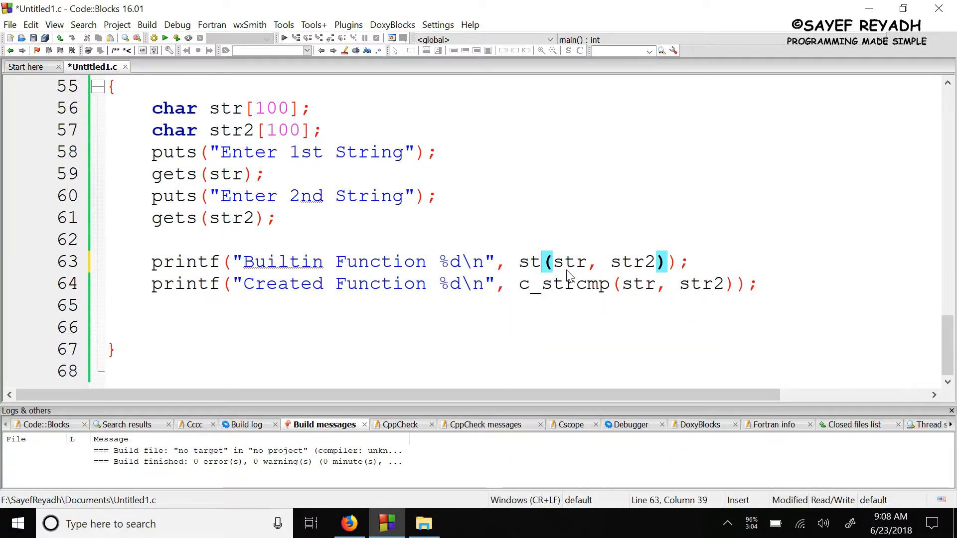
text(rcmp)
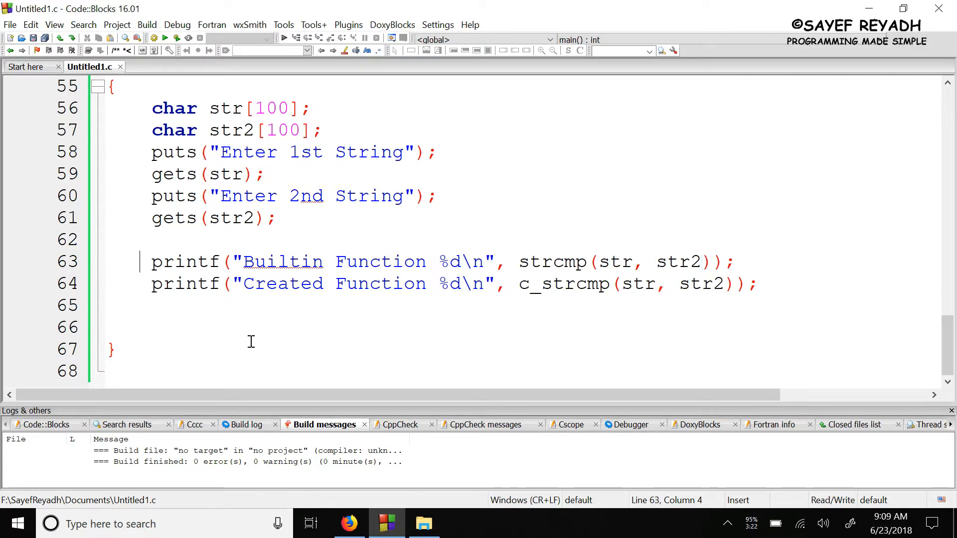
text(///)
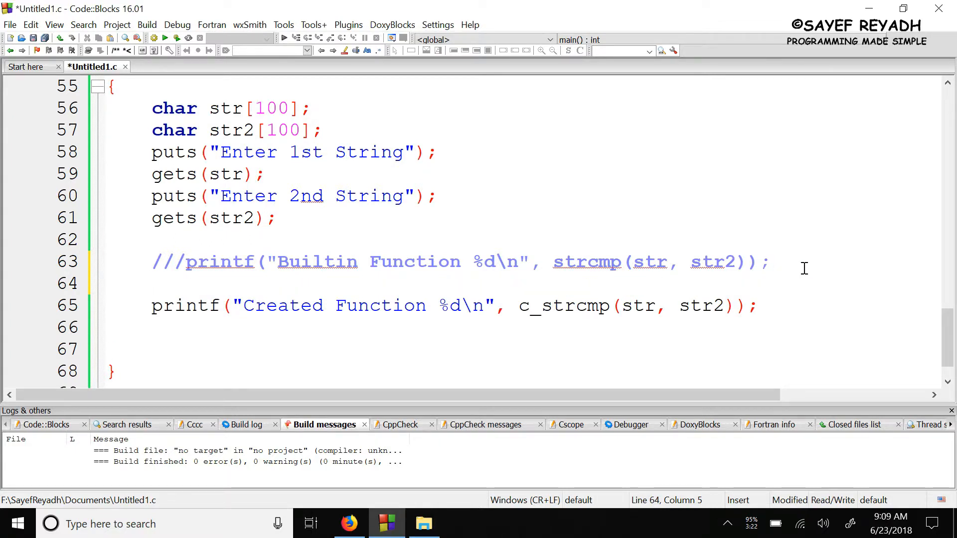
double_click(564, 305)
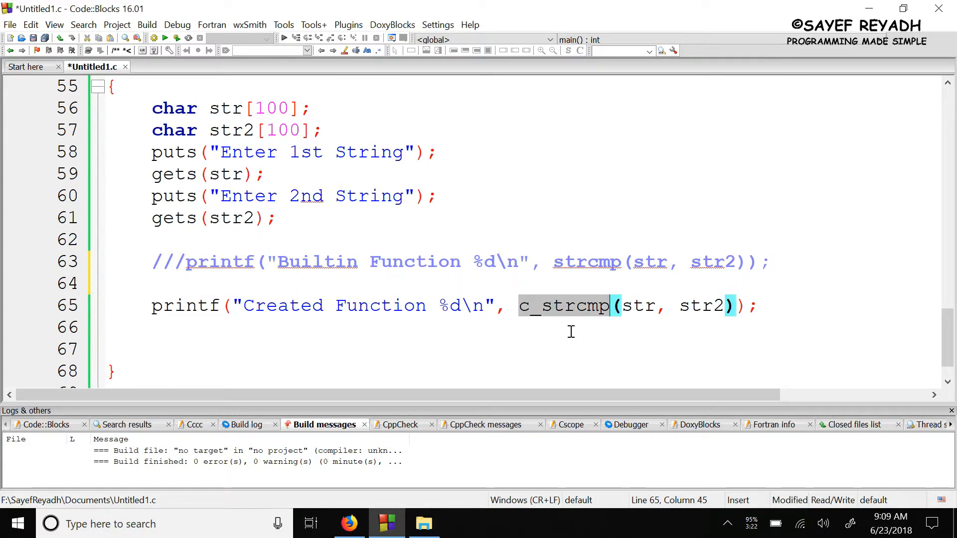
mouse_move(598, 363)
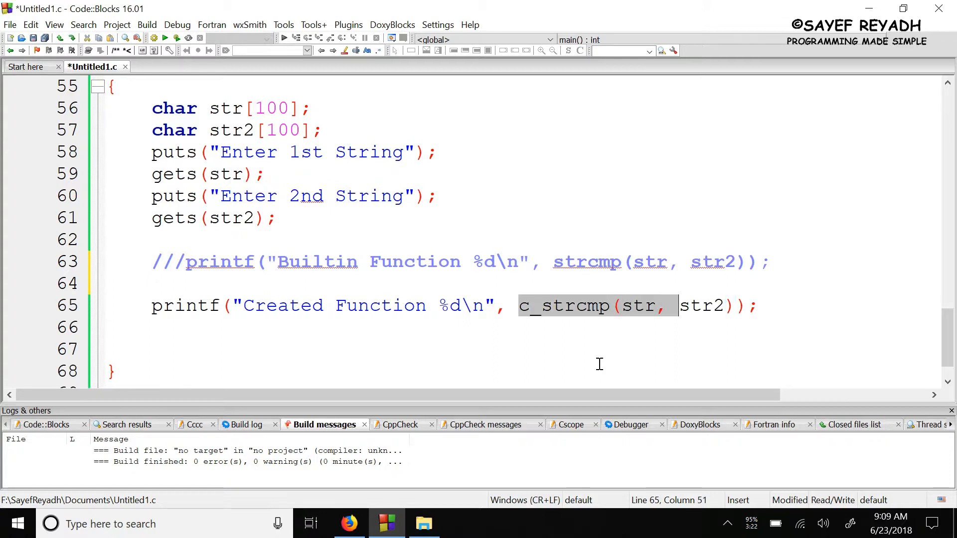
- Call c_strcpy(str, str2); in main, comment out the printf, and add puts(str) and puts(str2)
key(Delete)
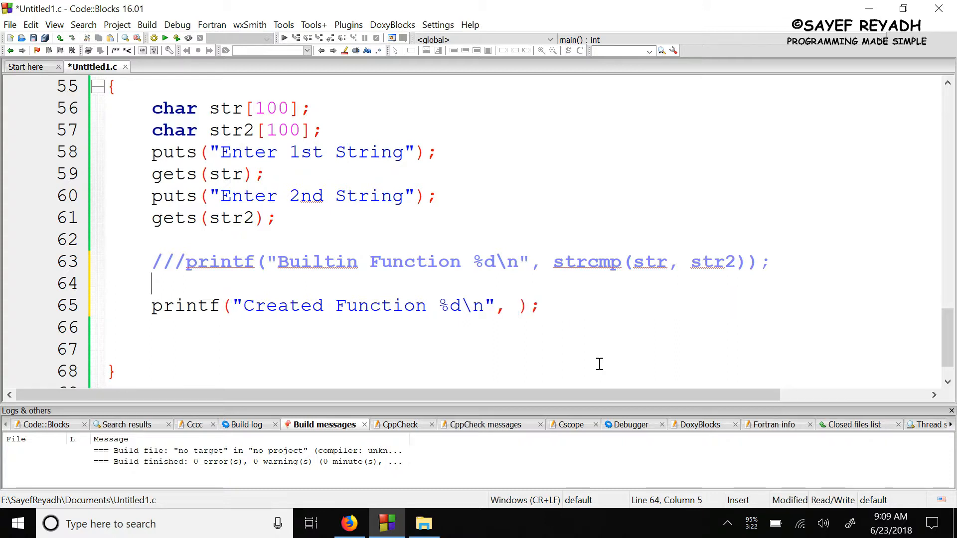
text(c_strcmp(str, str2))
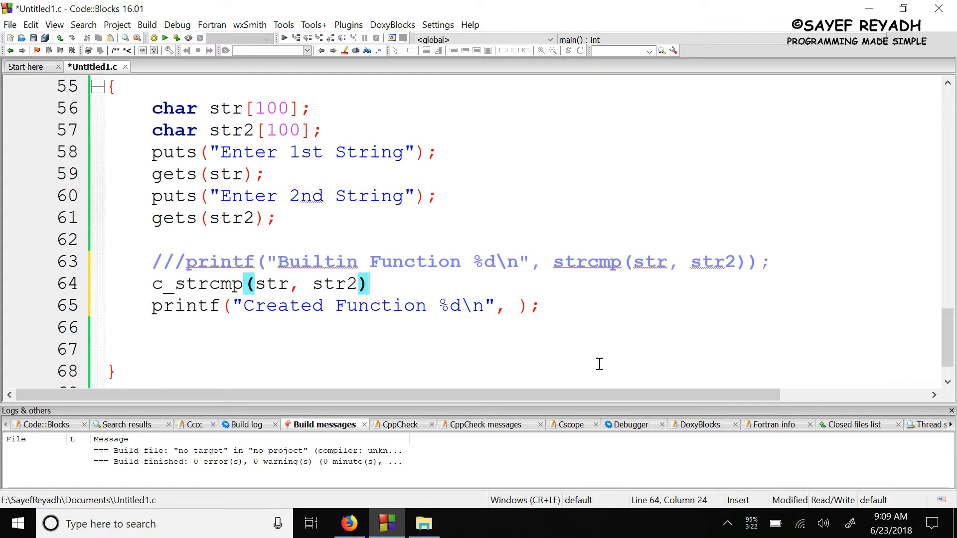
text(;)
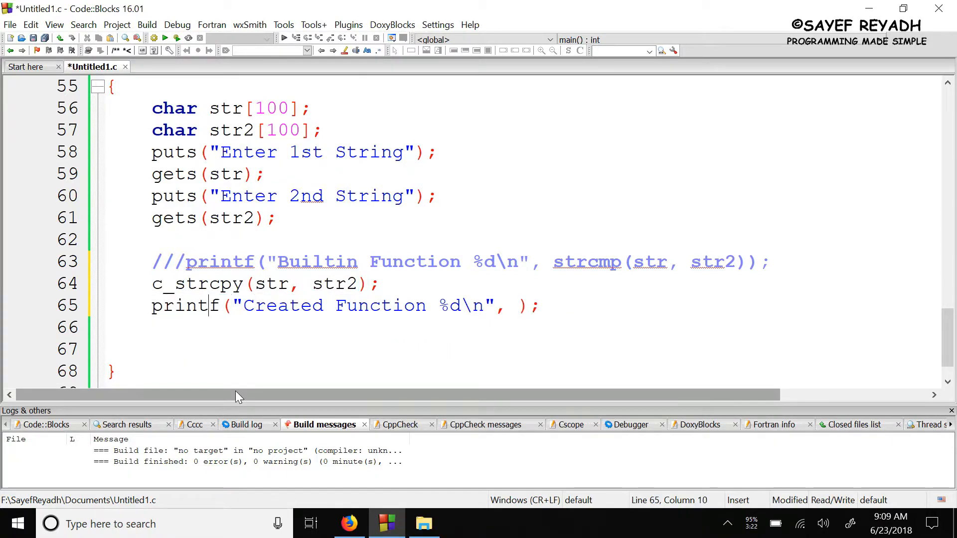
text(///)
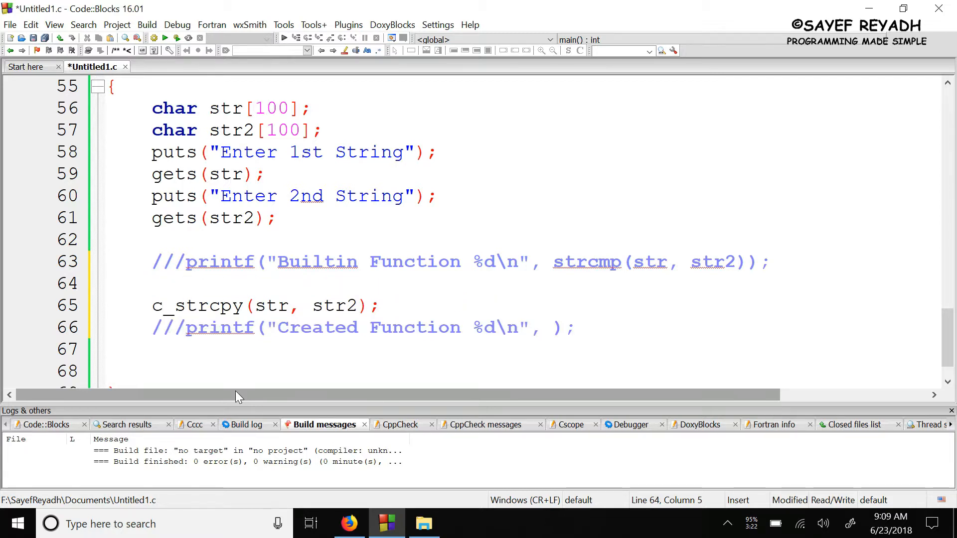
text(puts()
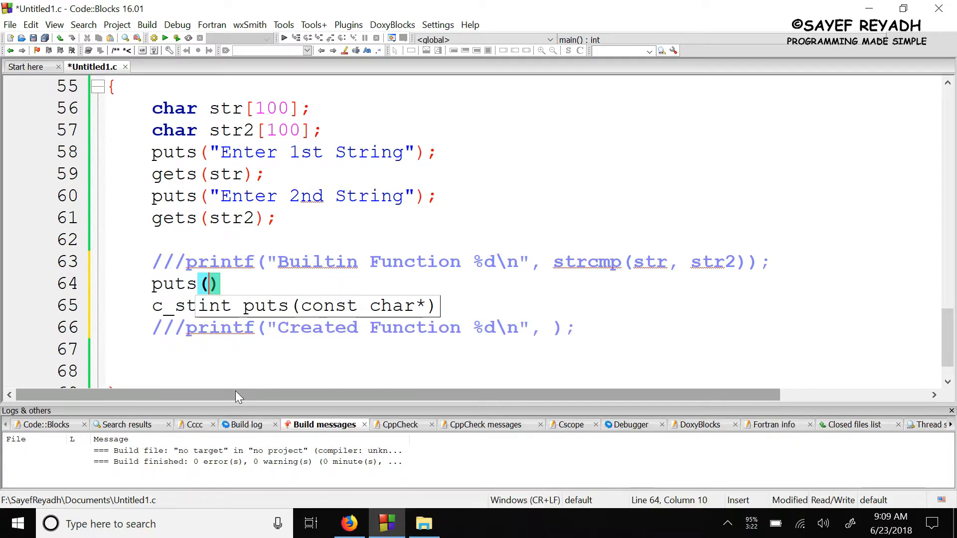
text(str)
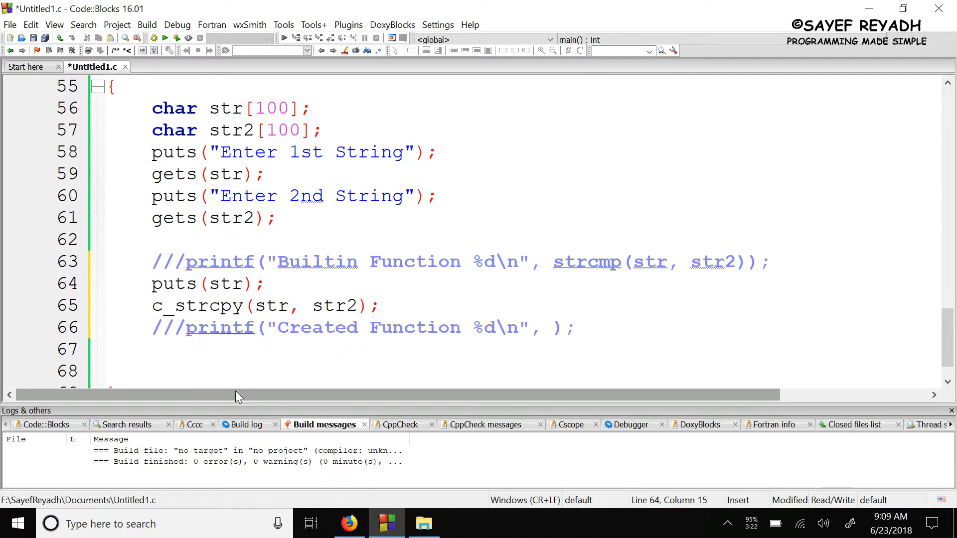
click(188, 328)
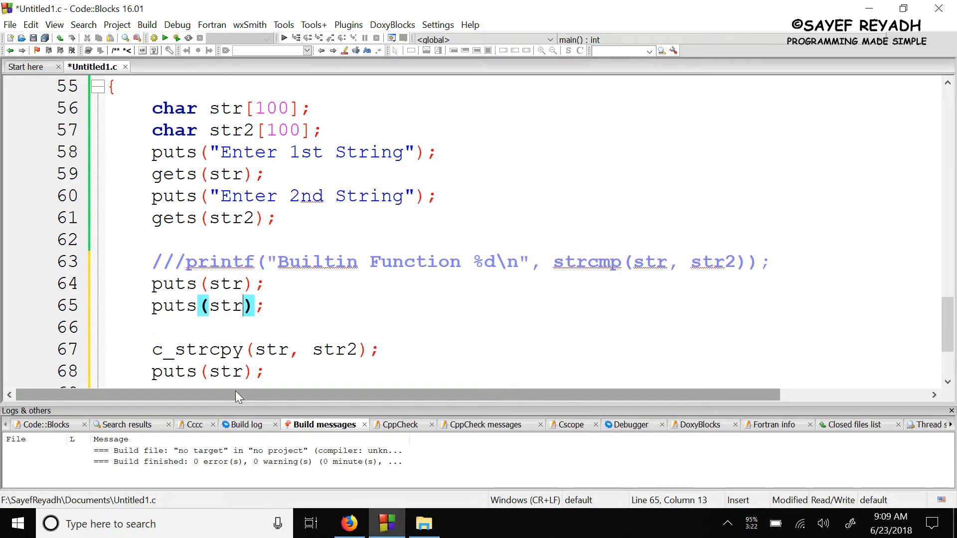
text(2)
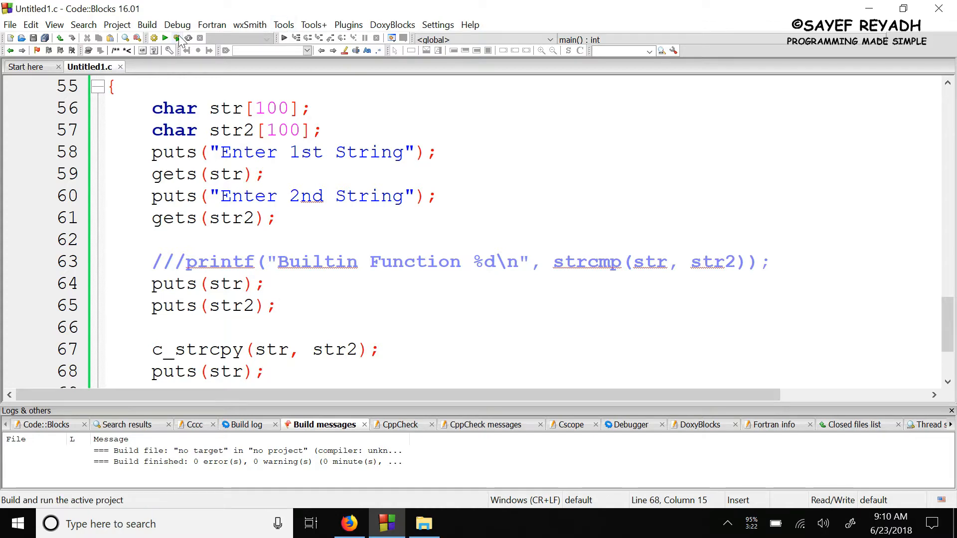
- Build and run, entering 'laskjfsdlafj;sdalfkjsdafl' and 'reyadh' so str prints 'reyadh'
click(176, 38)
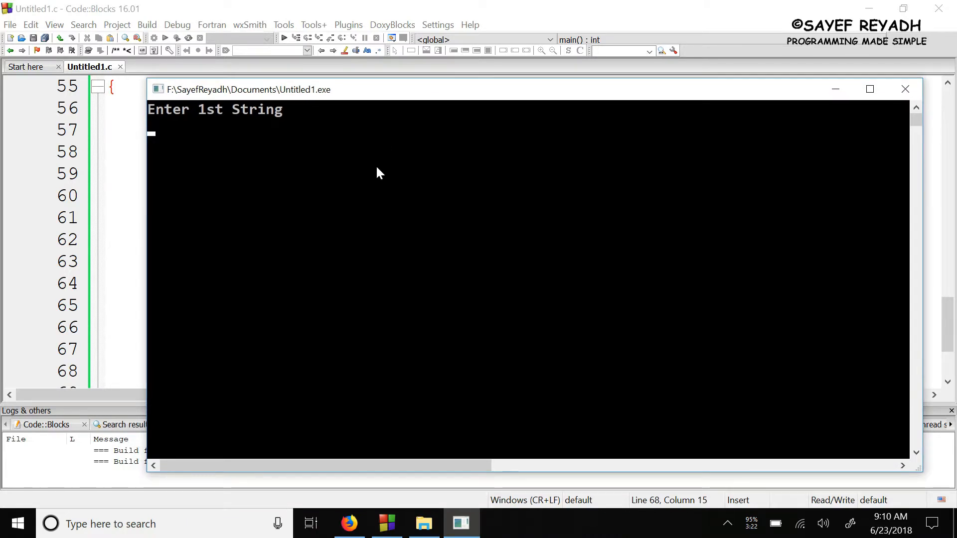
text(laskjfsdlafj;sdalfkjsdafl)
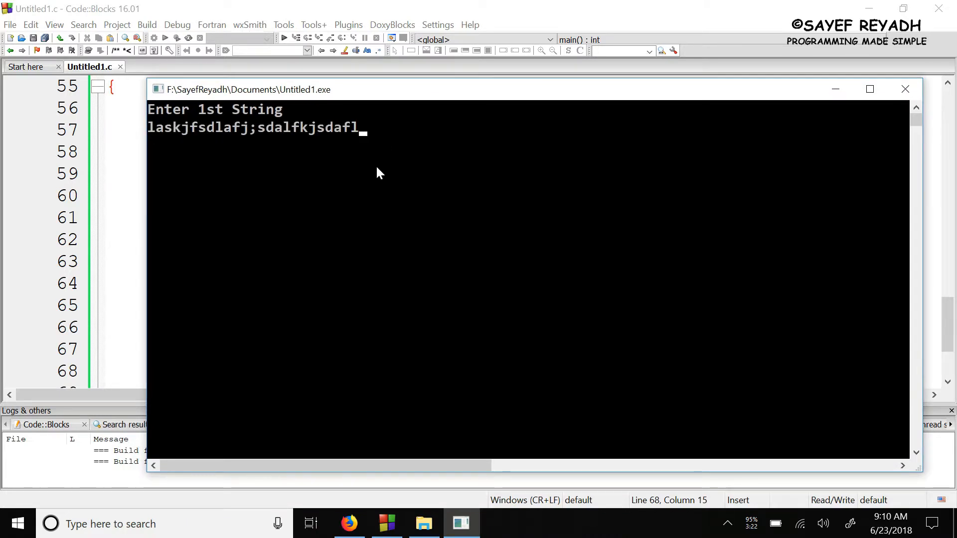
text(reyadh)
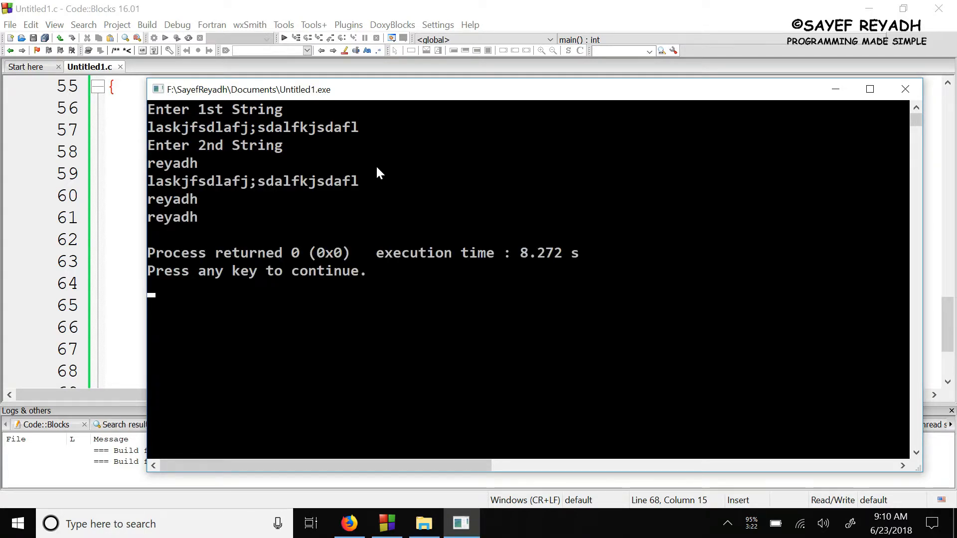
mouse_move(185, 189)
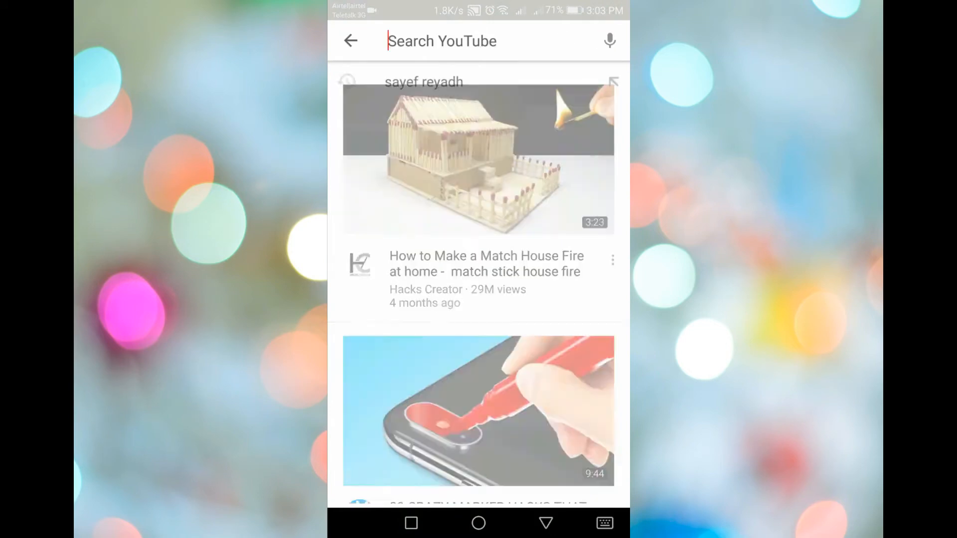
- Type 'Sayef Re' into the YouTube search box
text(Sayef Re)
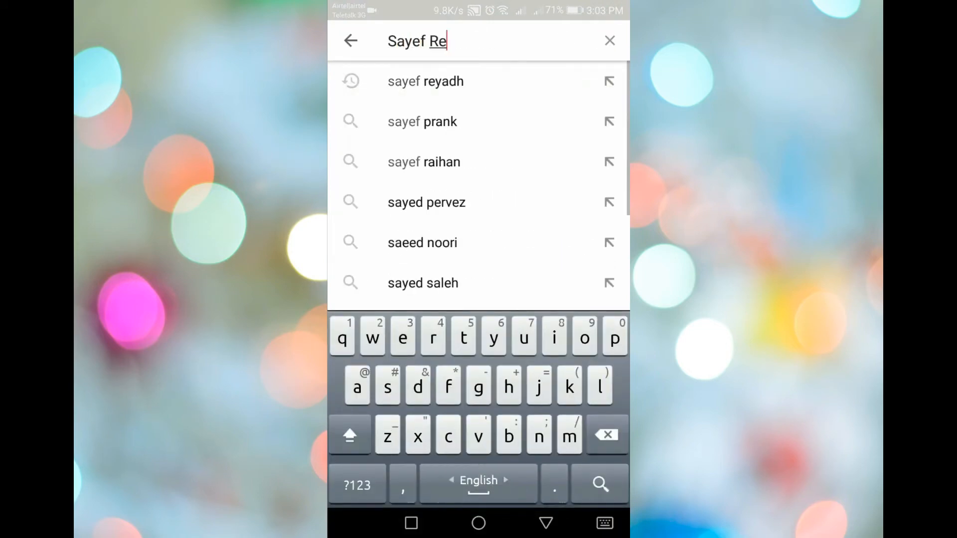